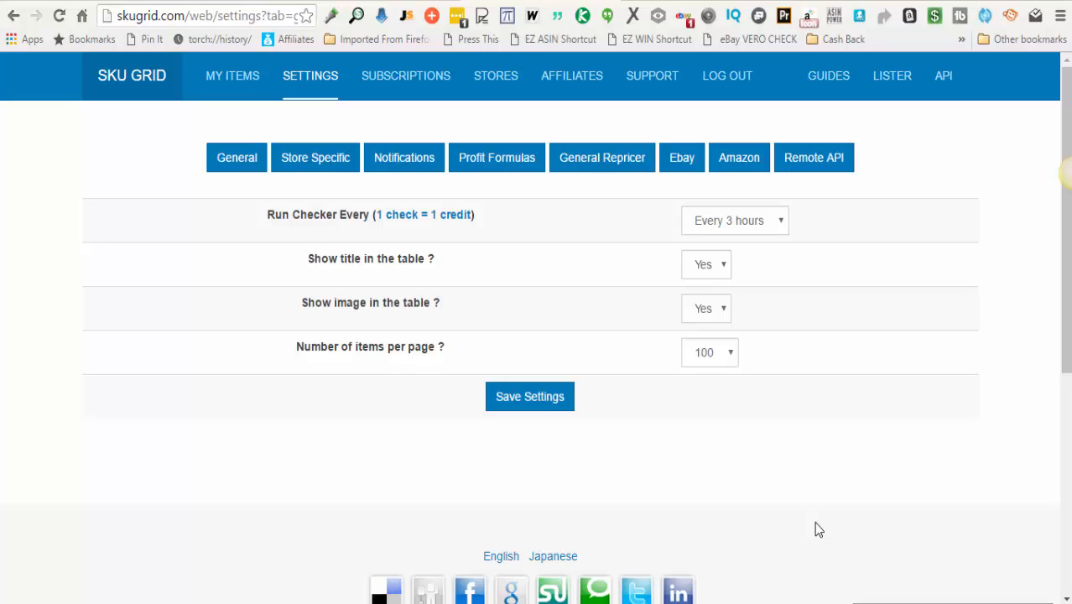
mouse_move(748, 469)
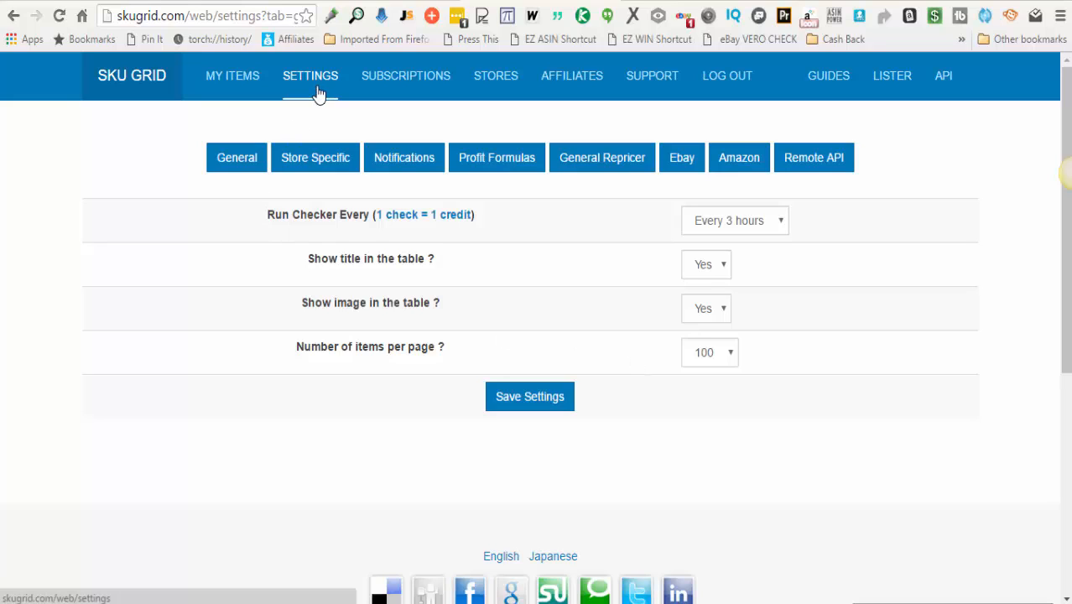
mouse_move(429, 112)
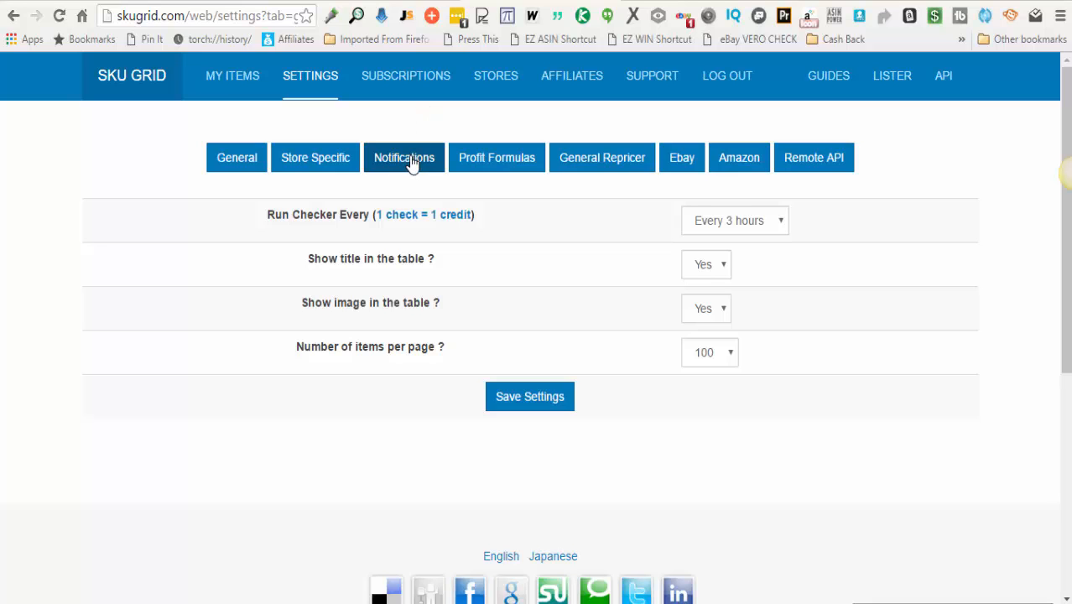
- Show the Notifications settings and focus the notification email field
click(402, 157)
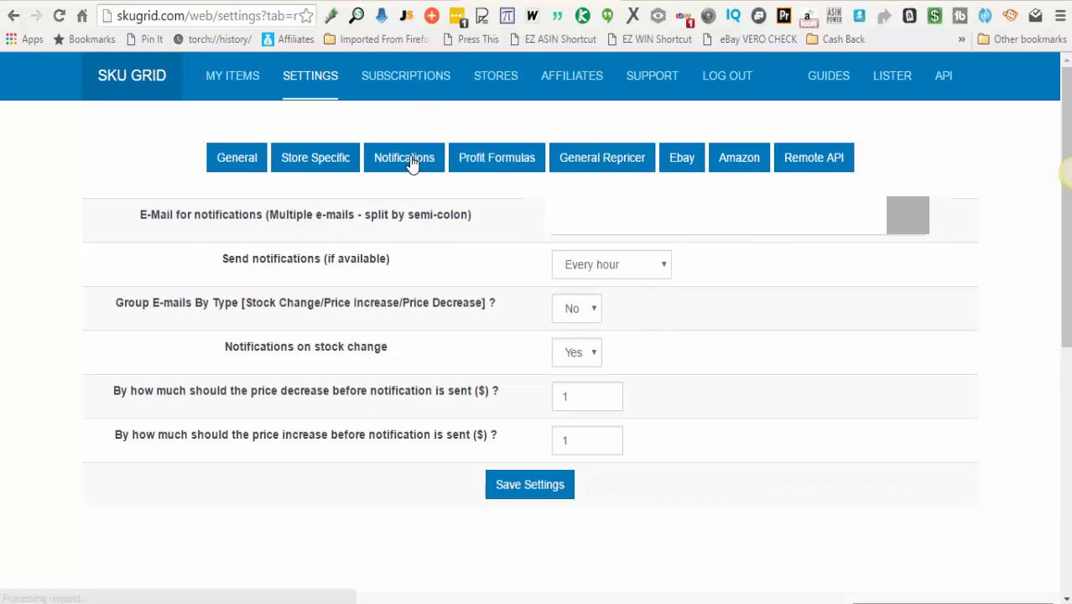
click(403, 158)
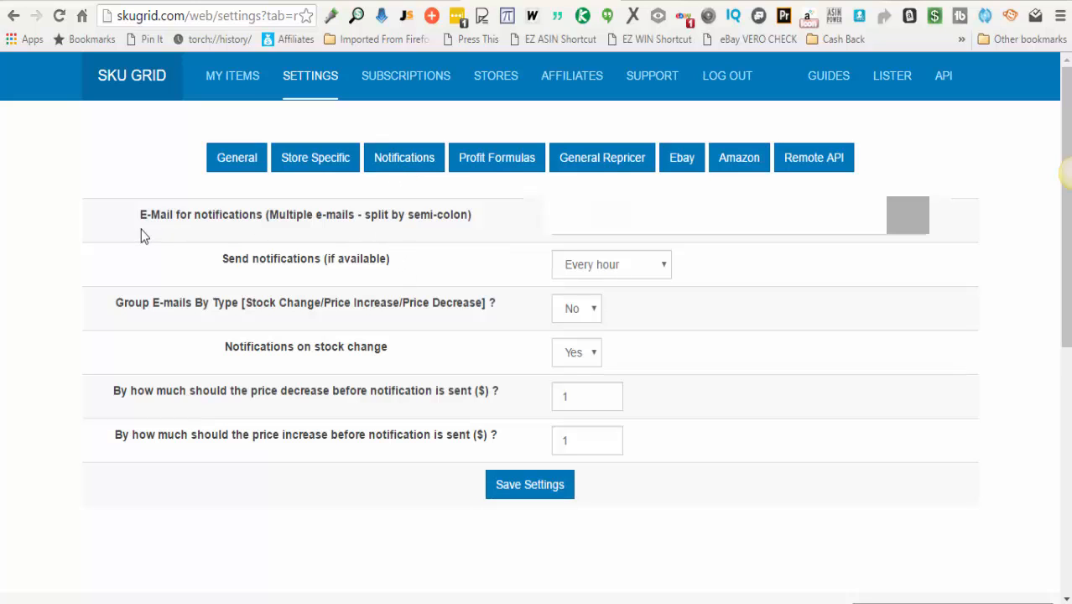
mouse_move(228, 221)
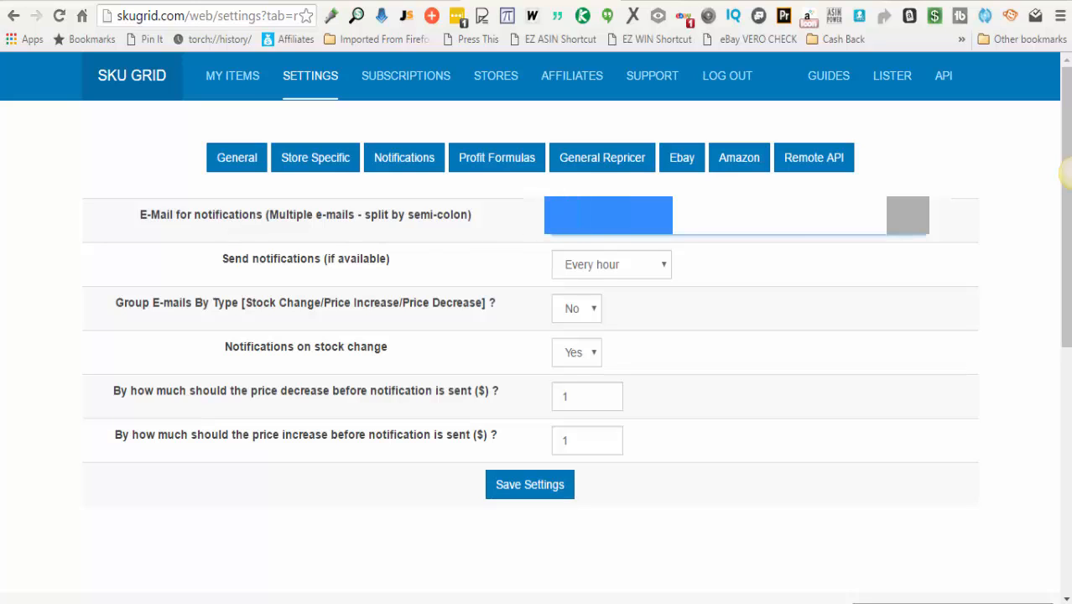
click(607, 215)
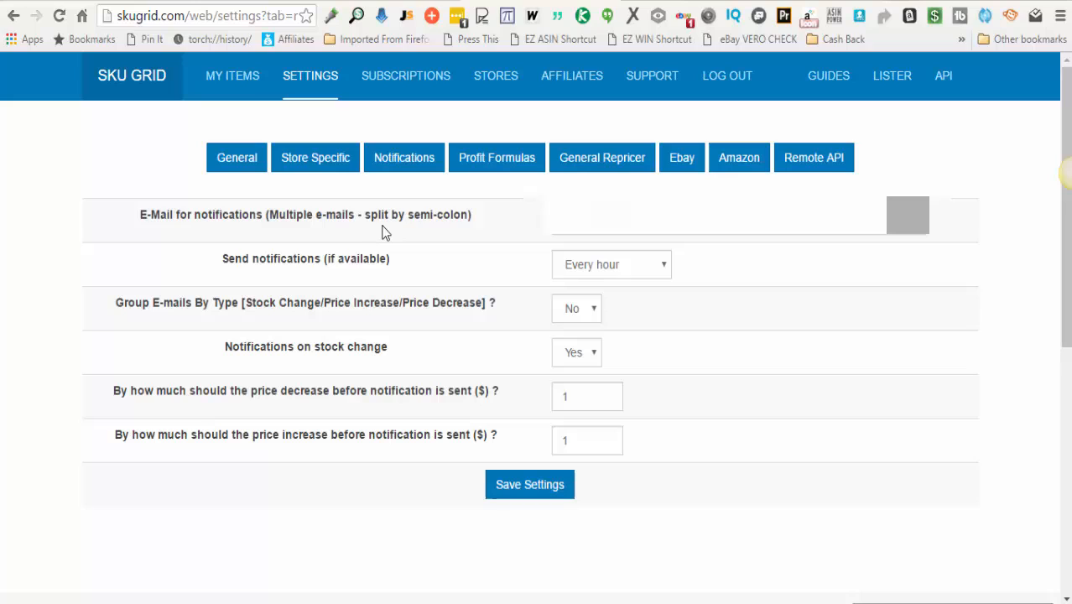
mouse_move(443, 229)
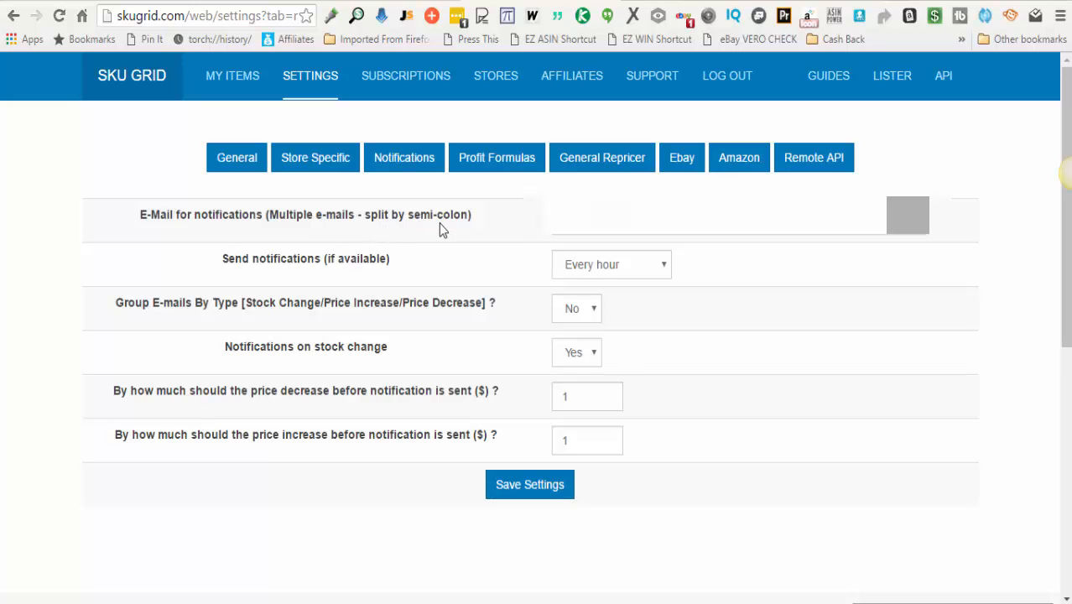
mouse_move(232, 265)
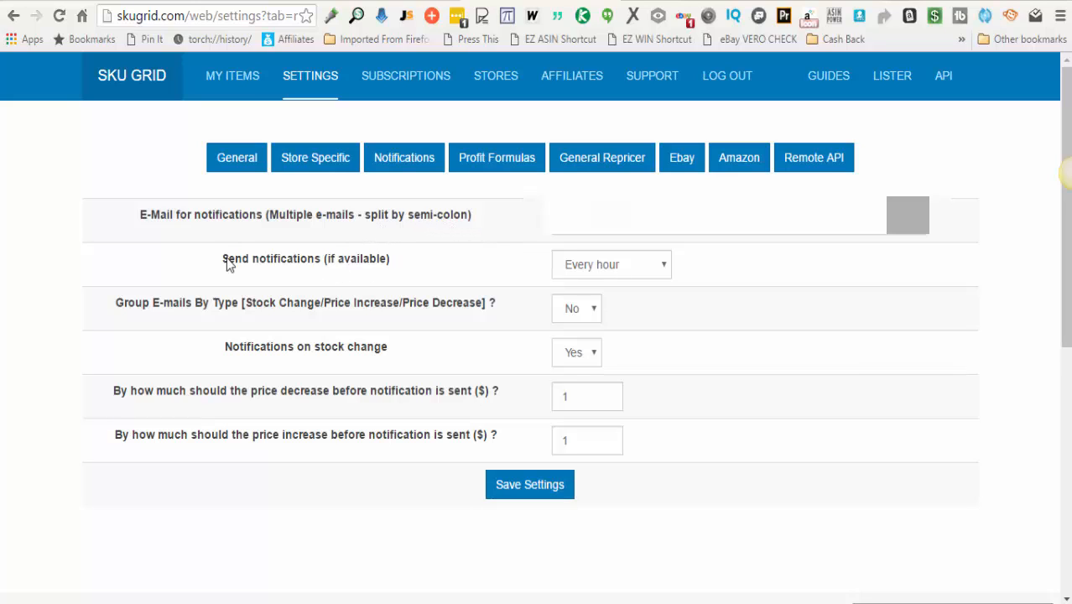
mouse_move(533, 282)
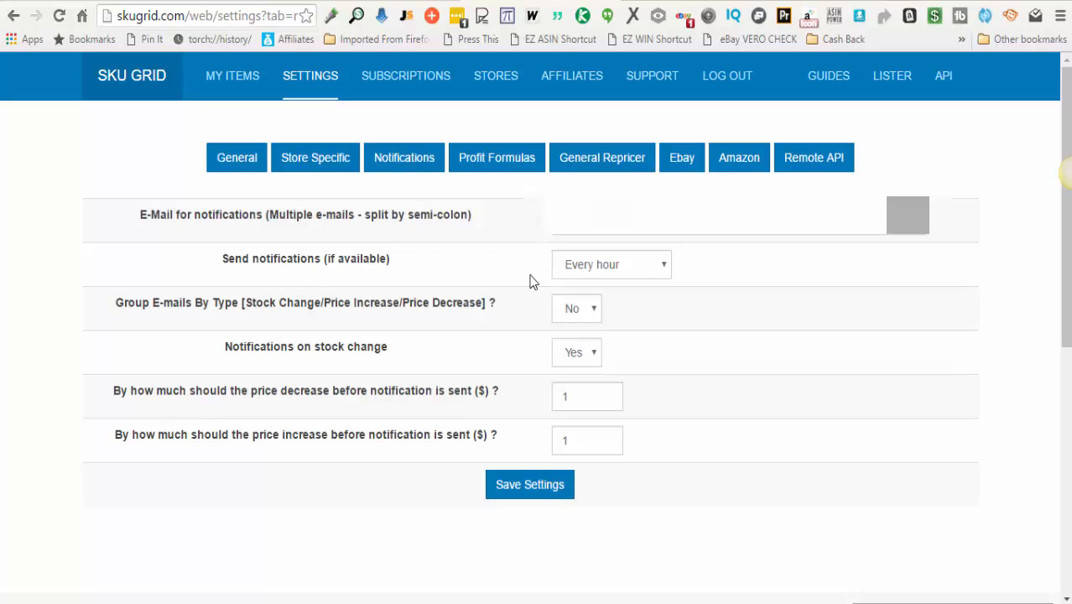
click(610, 265)
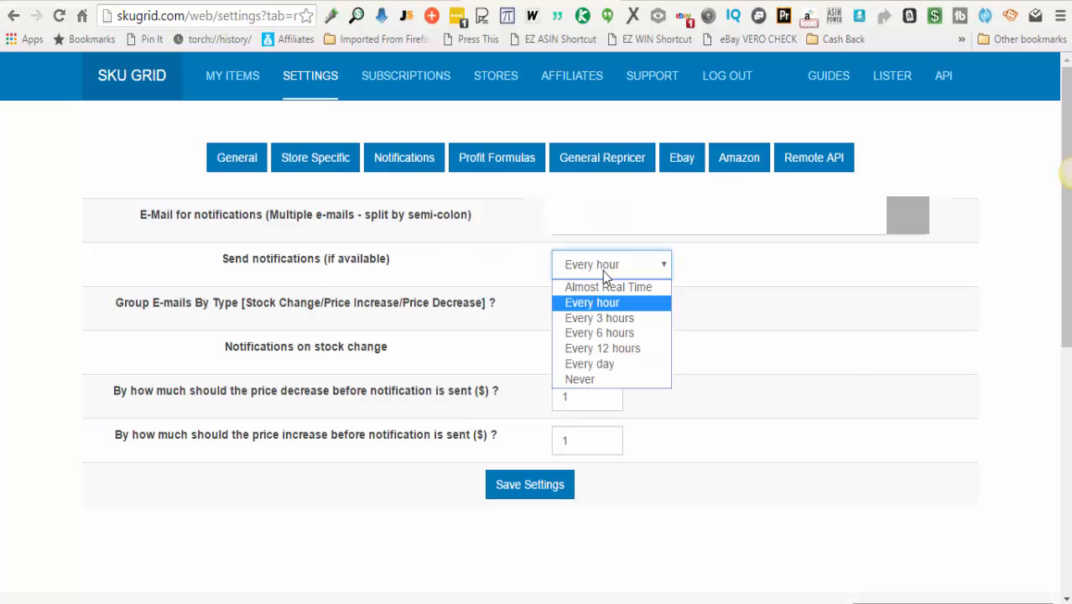
mouse_move(596, 310)
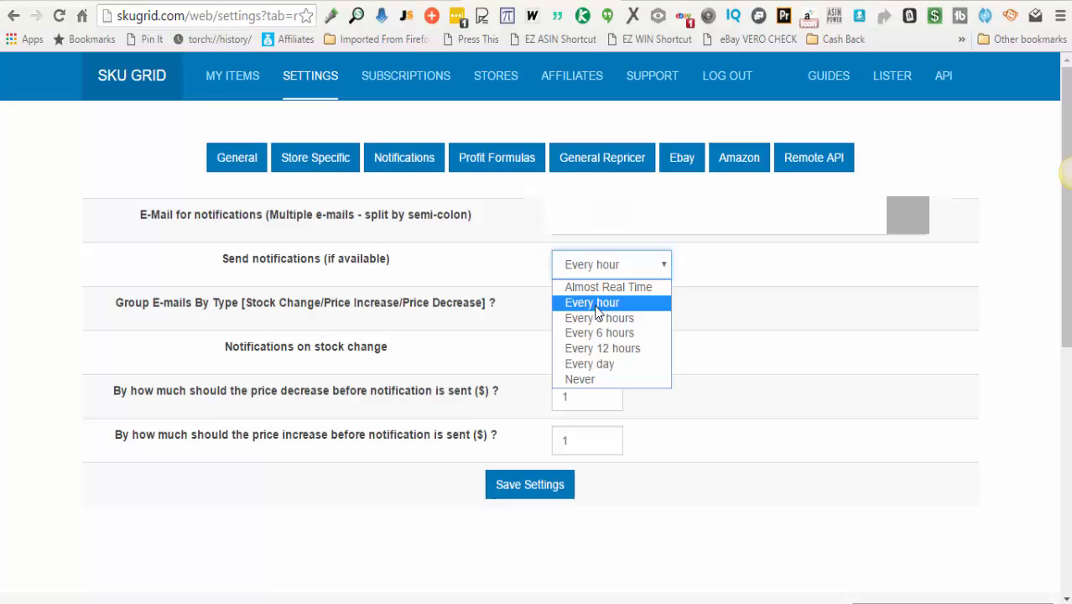
mouse_move(602, 347)
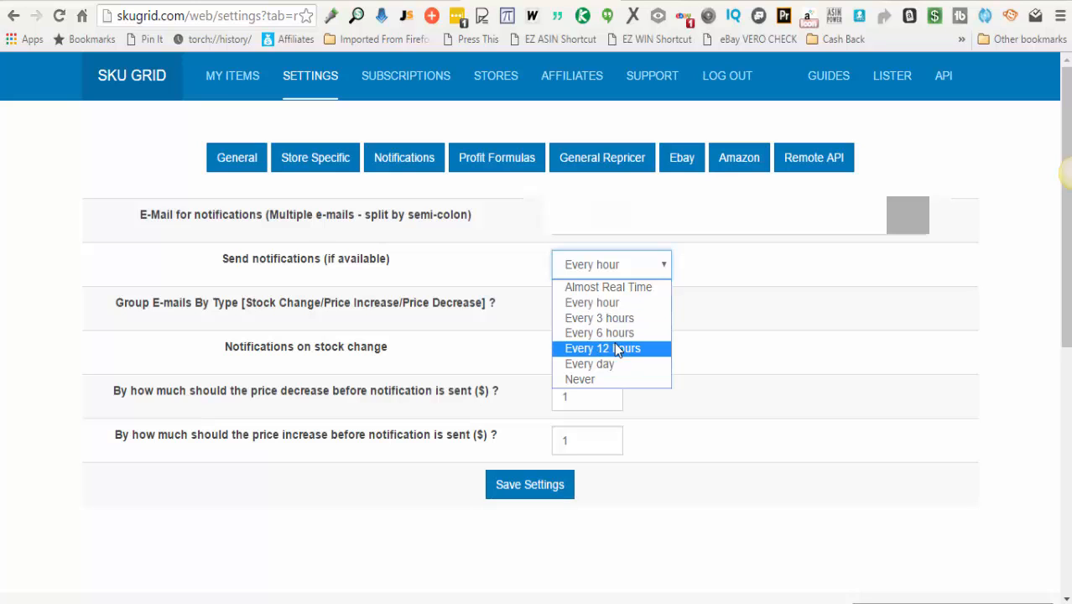
mouse_move(589, 362)
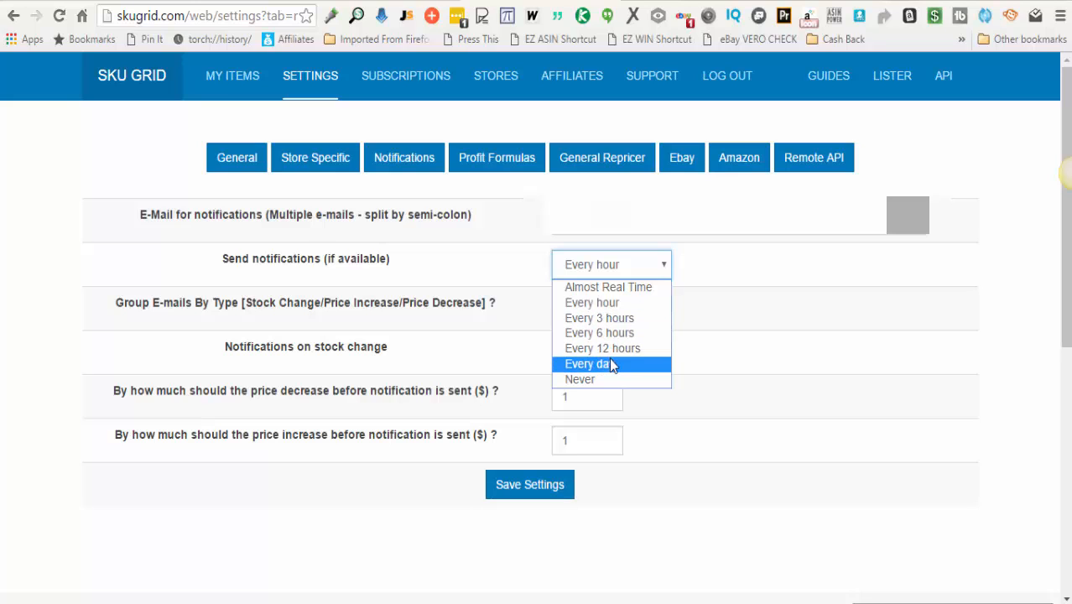
mouse_move(607, 287)
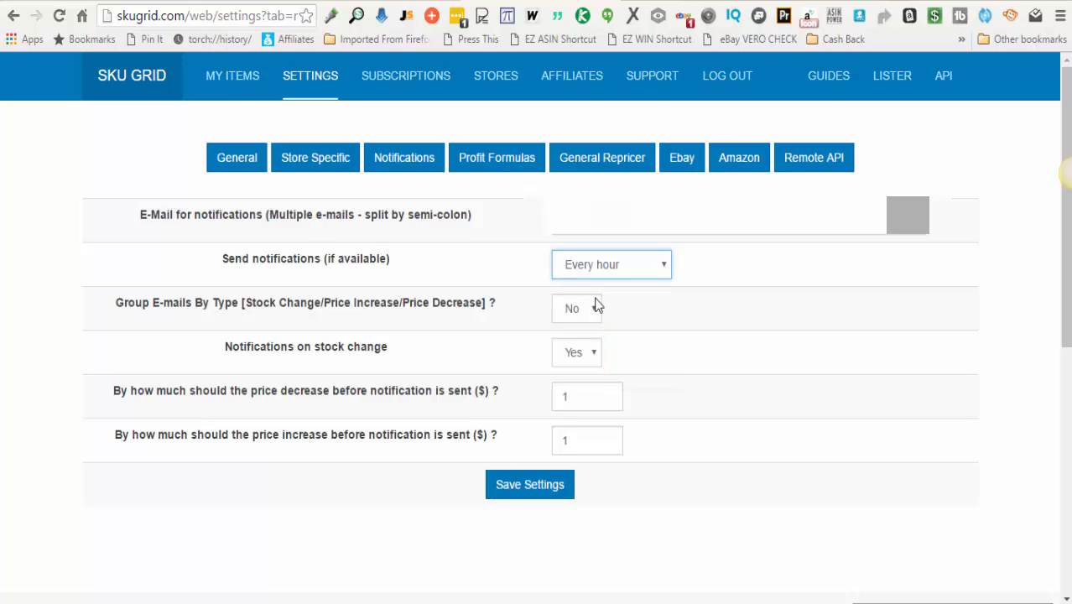
mouse_move(772, 295)
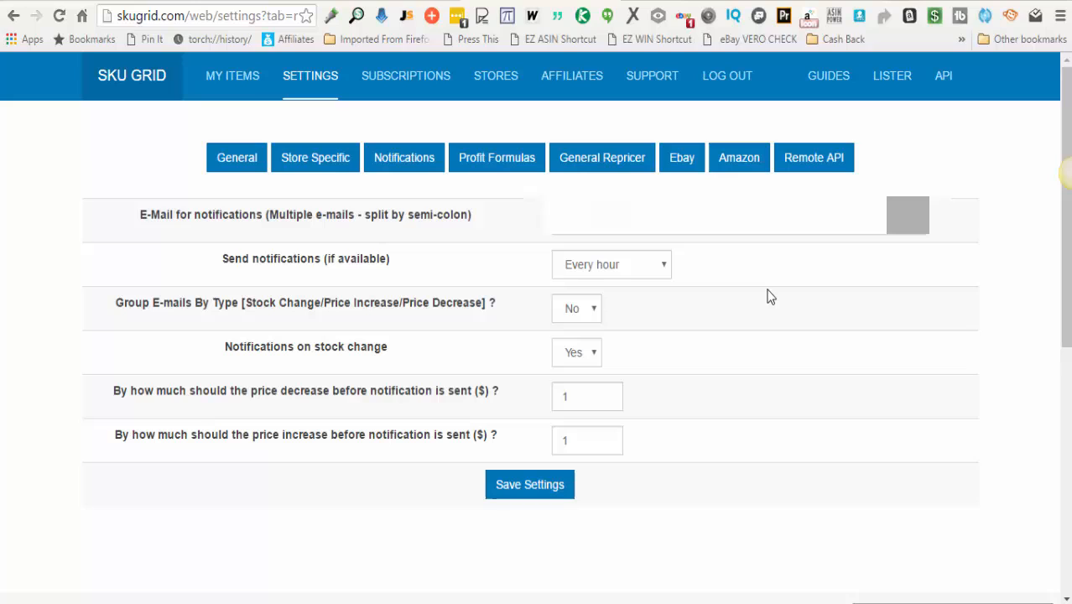
mouse_move(646, 275)
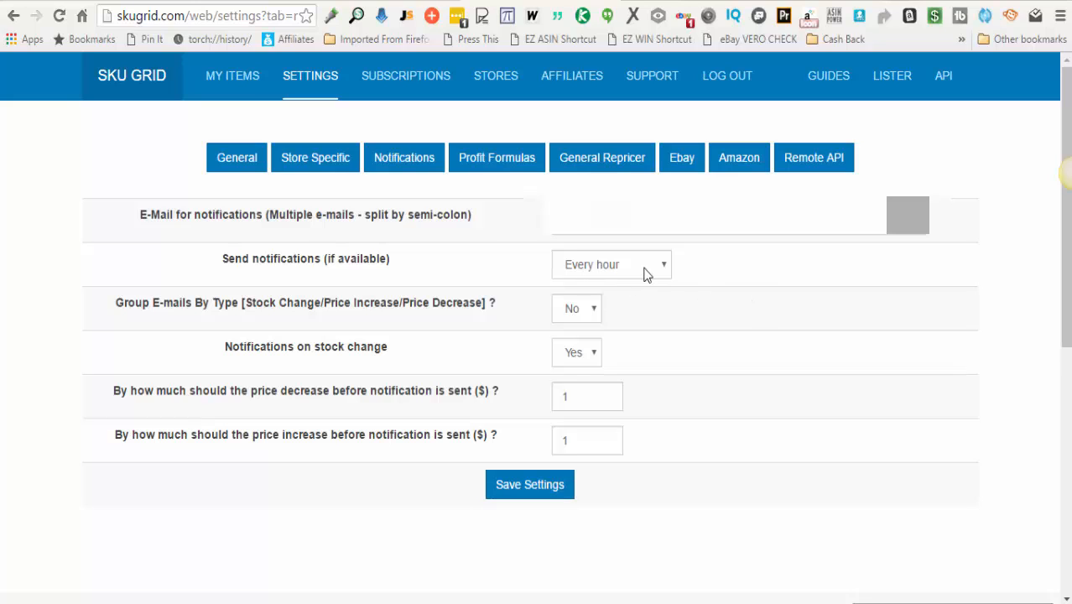
mouse_move(445, 285)
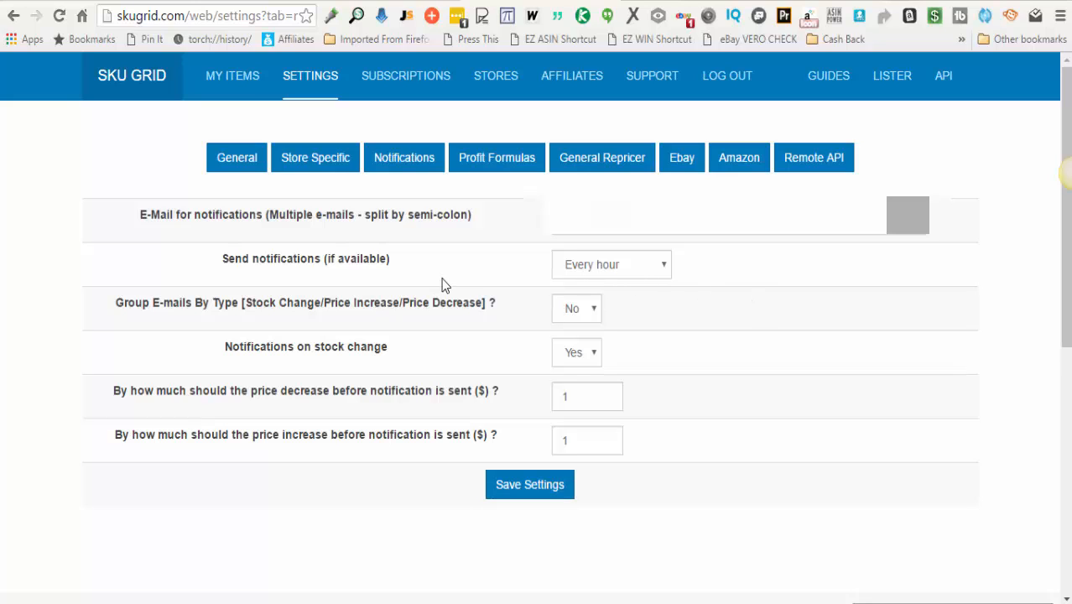
mouse_move(349, 265)
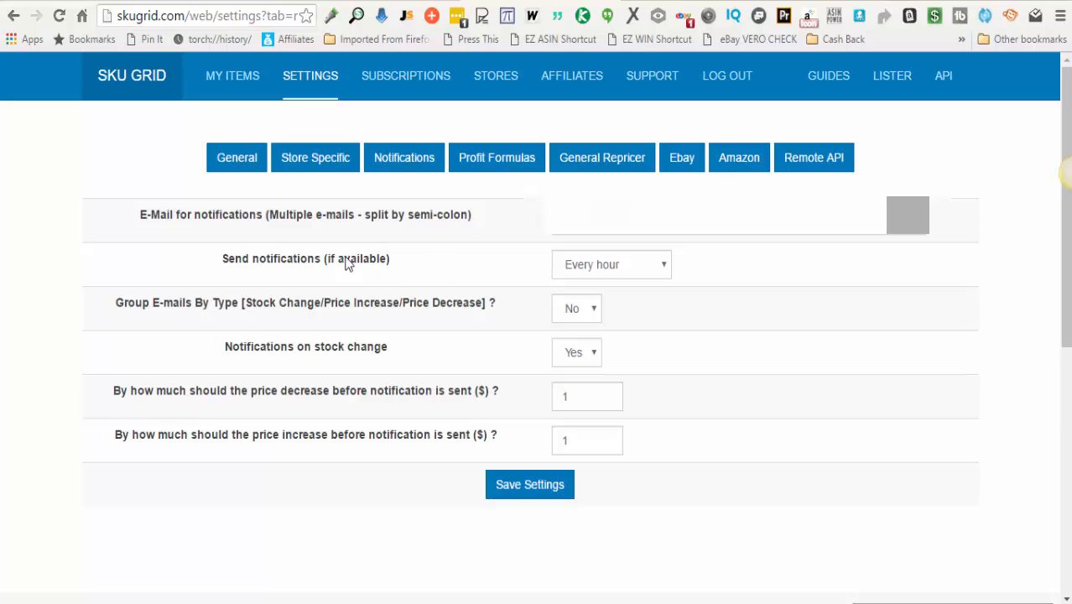
mouse_move(449, 272)
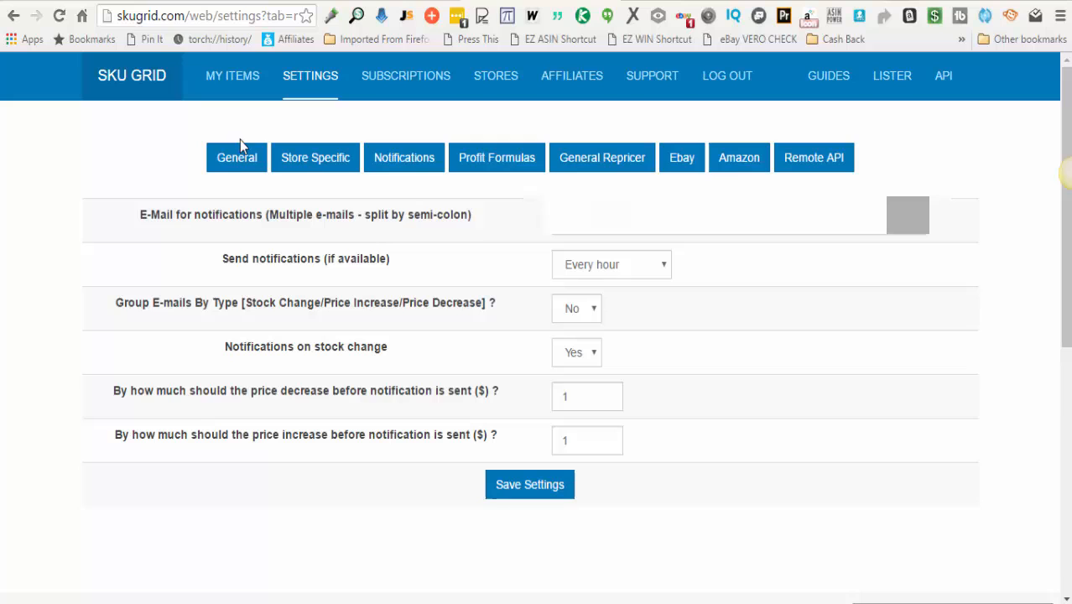
- Visit the General settings briefly, then return to the Notifications settings
click(236, 157)
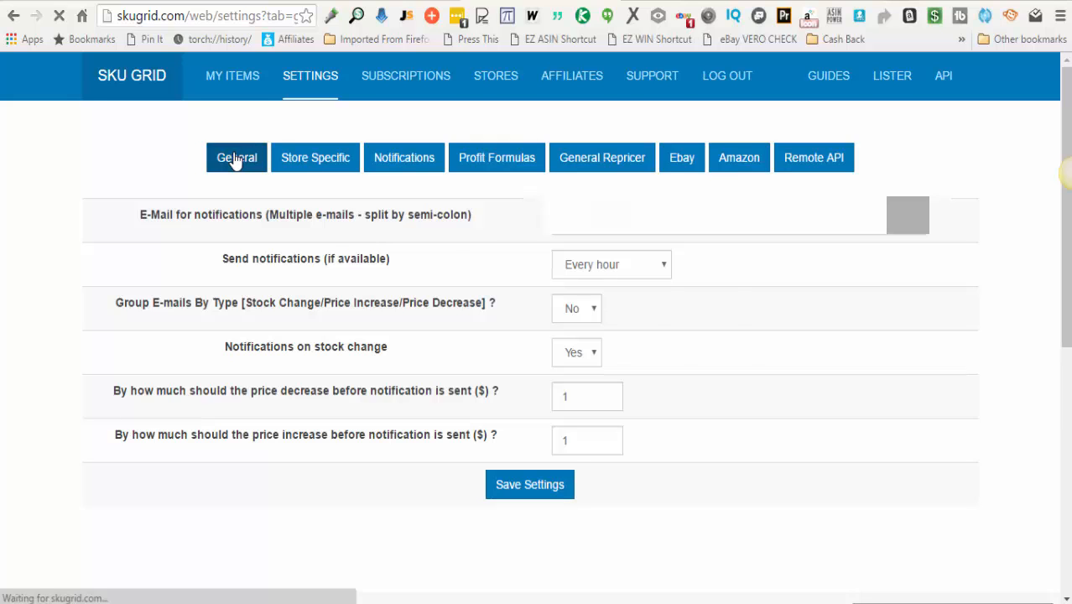
click(236, 158)
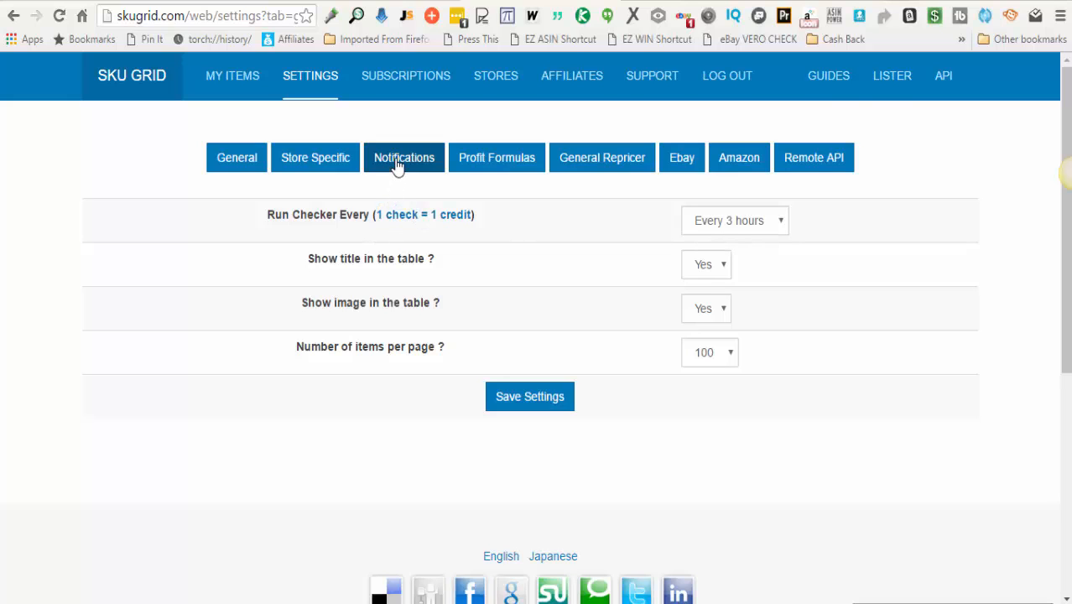
click(402, 158)
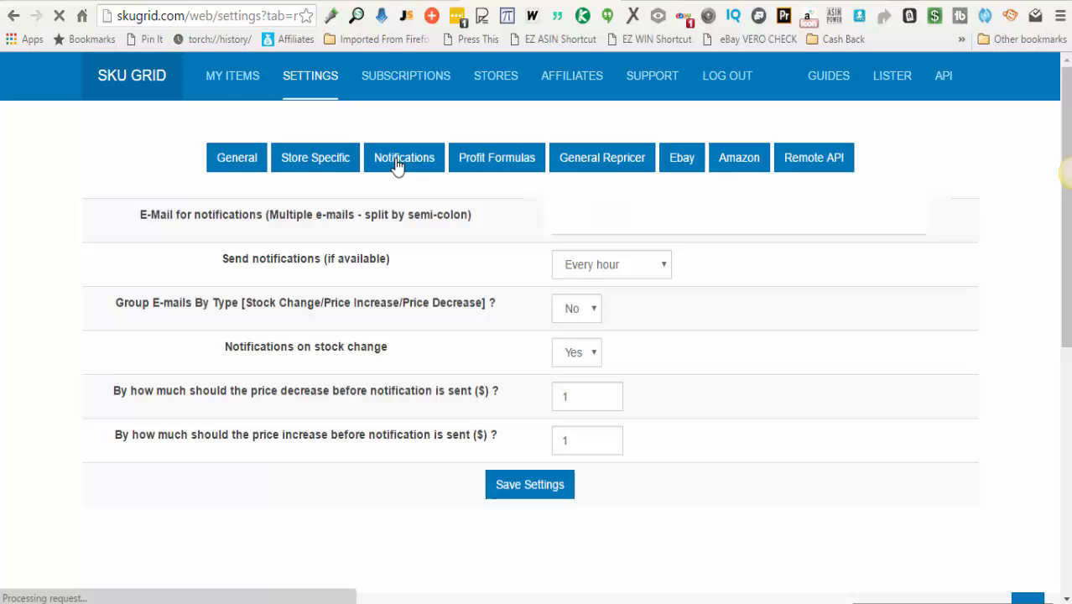
click(403, 158)
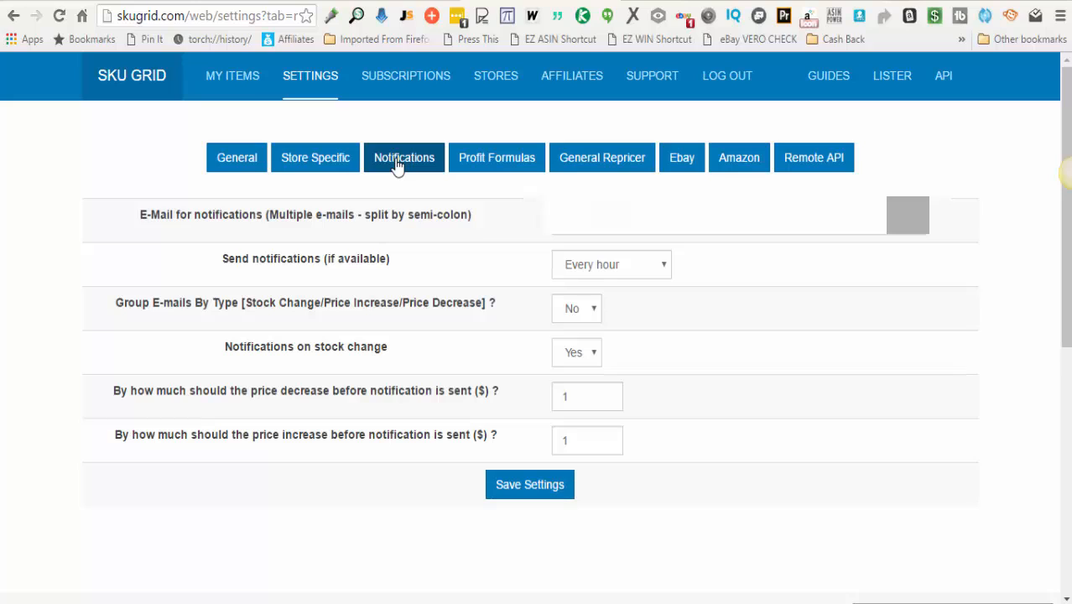
mouse_move(613, 289)
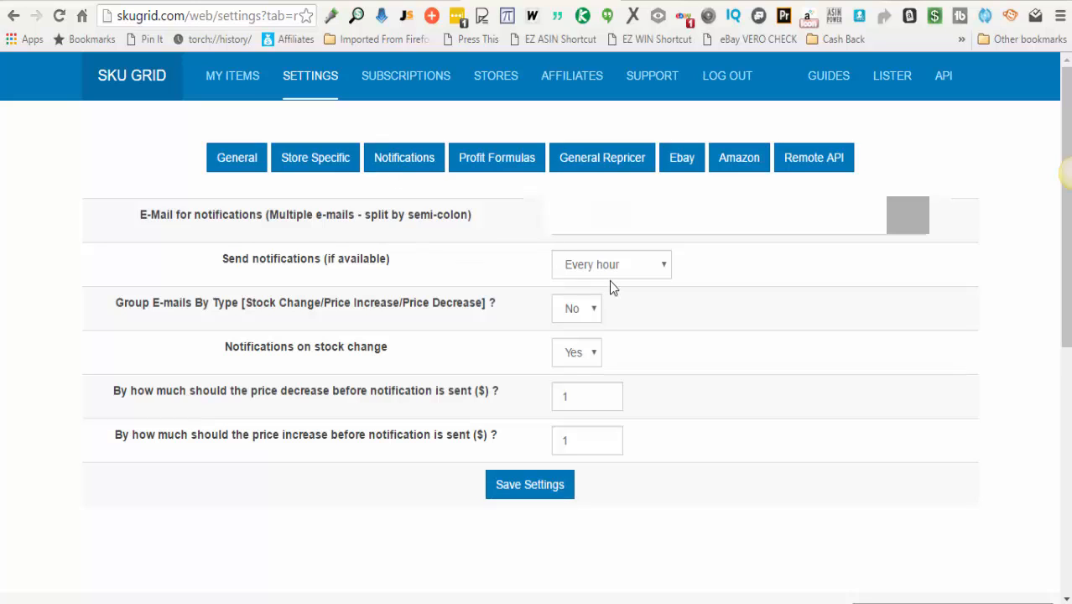
mouse_move(614, 268)
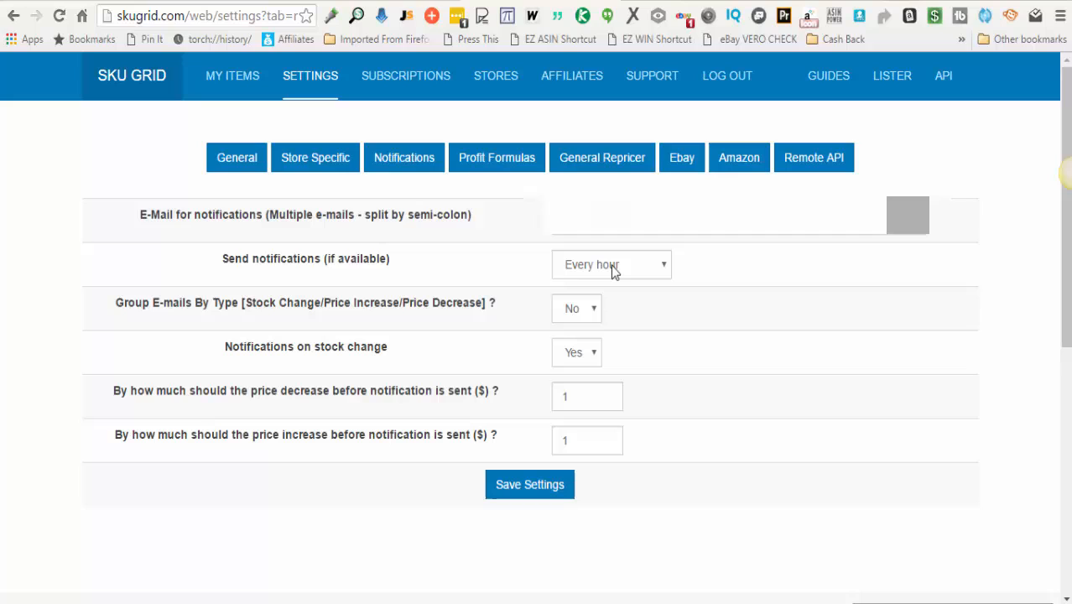
click(611, 265)
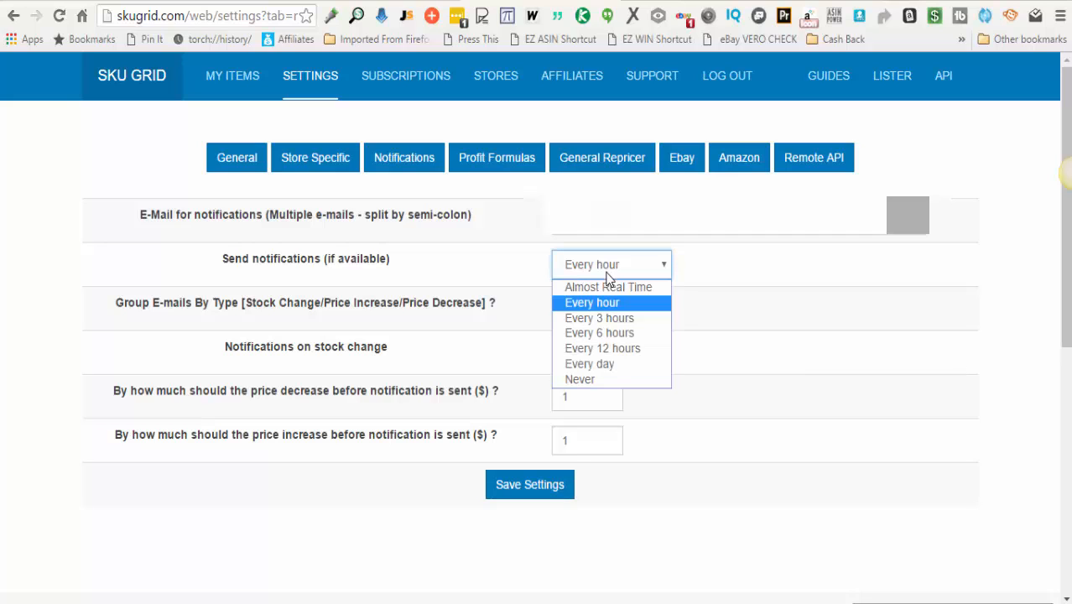
mouse_move(598, 332)
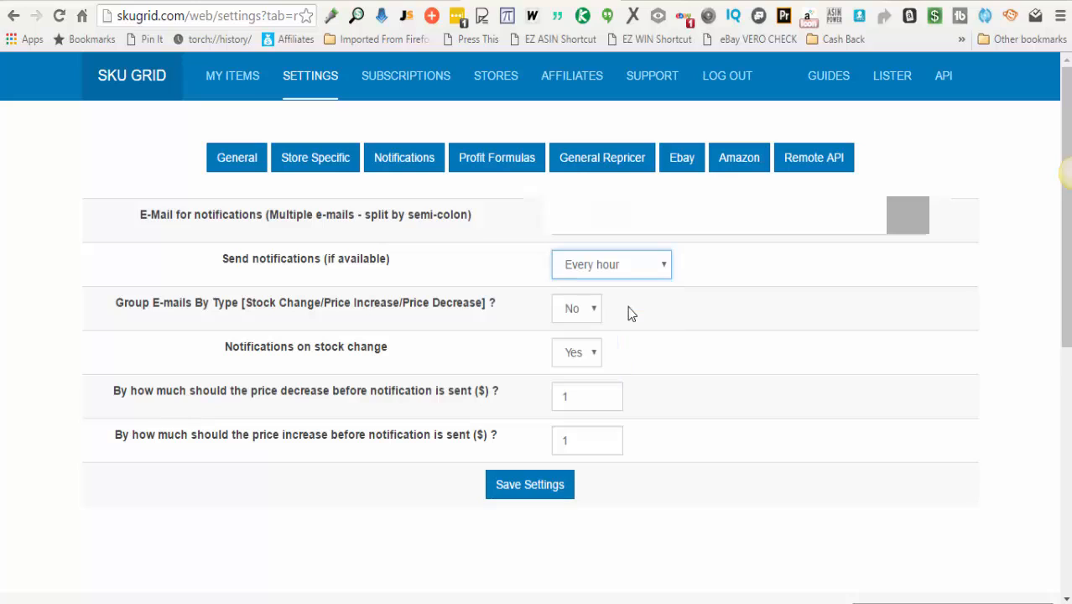
mouse_move(634, 293)
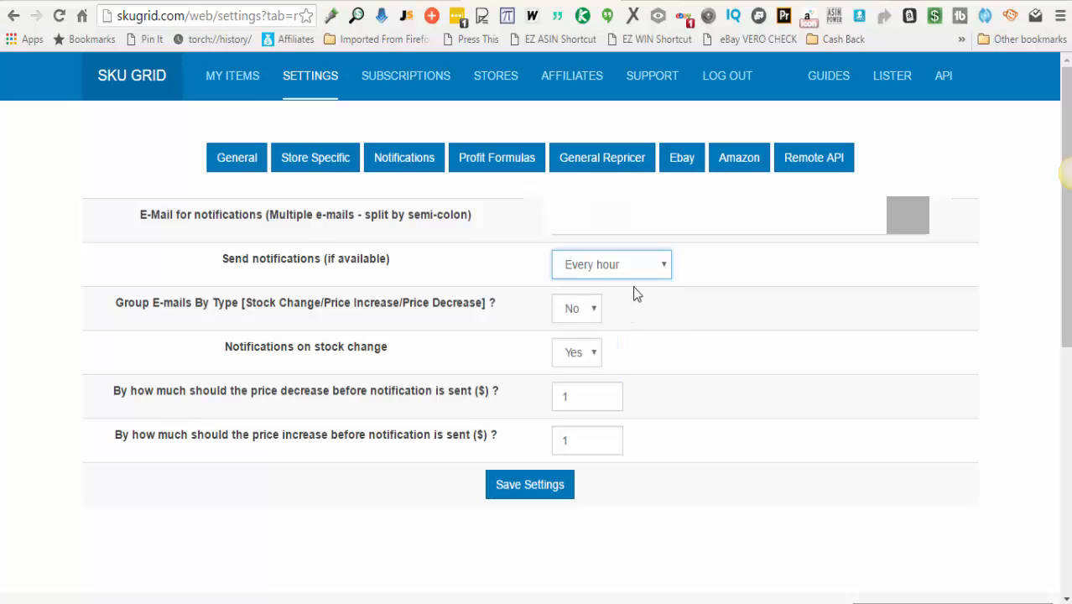
mouse_move(732, 299)
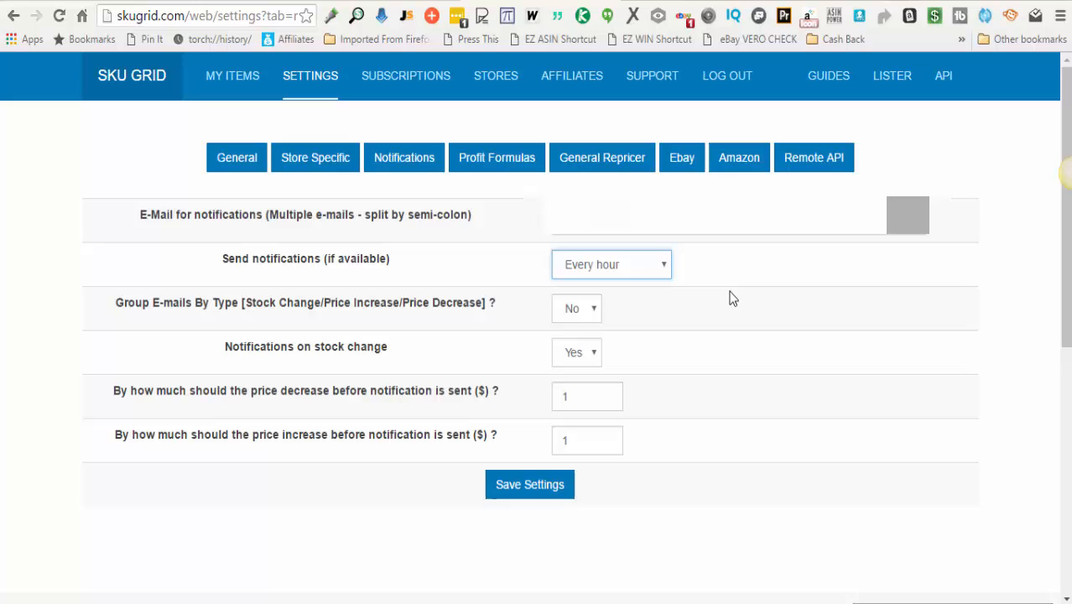
mouse_move(718, 289)
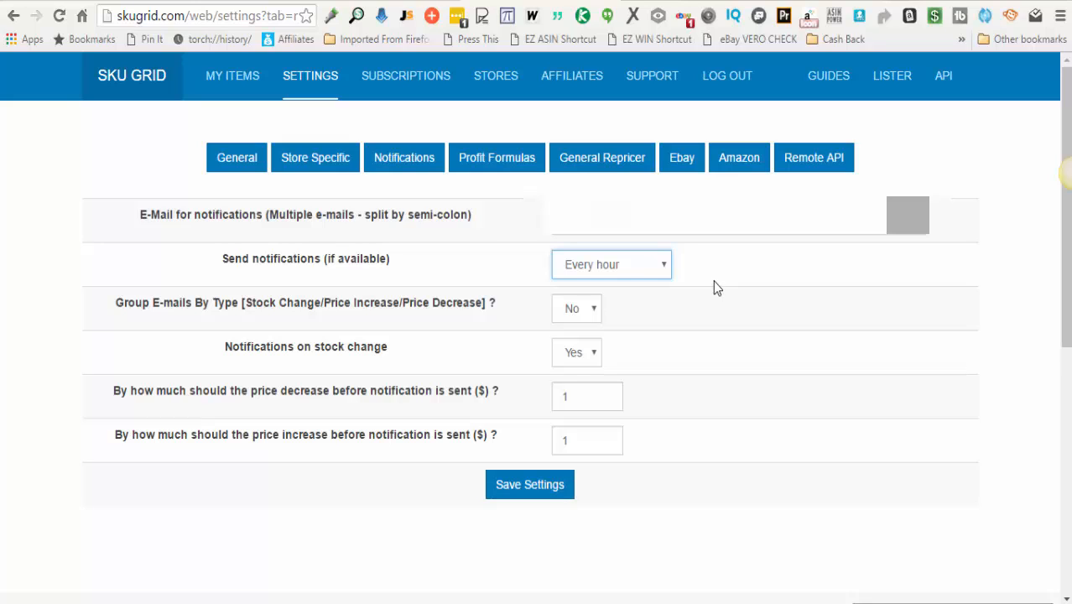
mouse_move(678, 275)
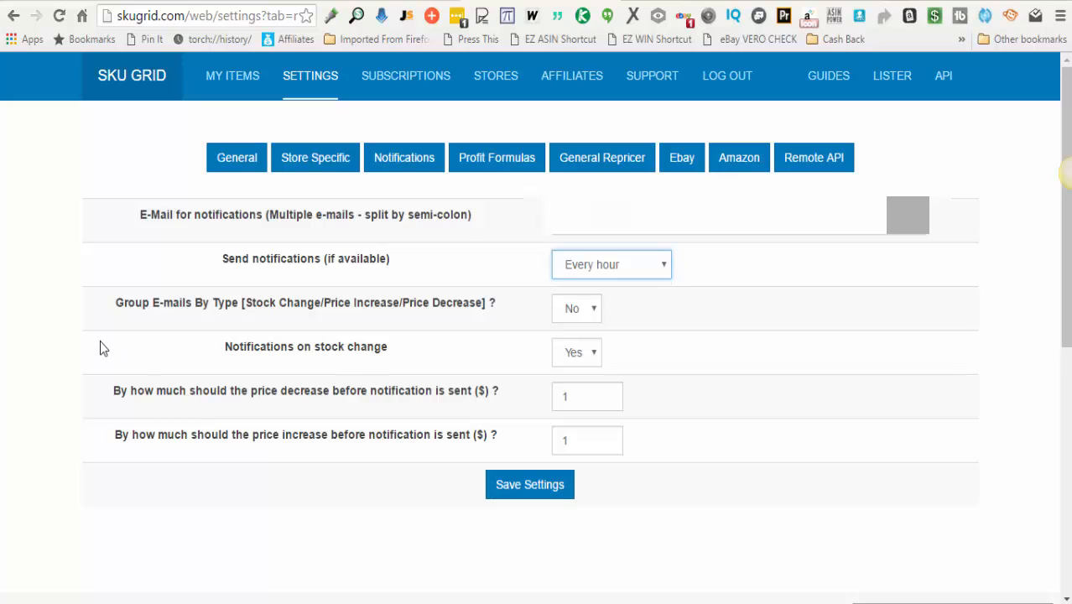
mouse_move(169, 322)
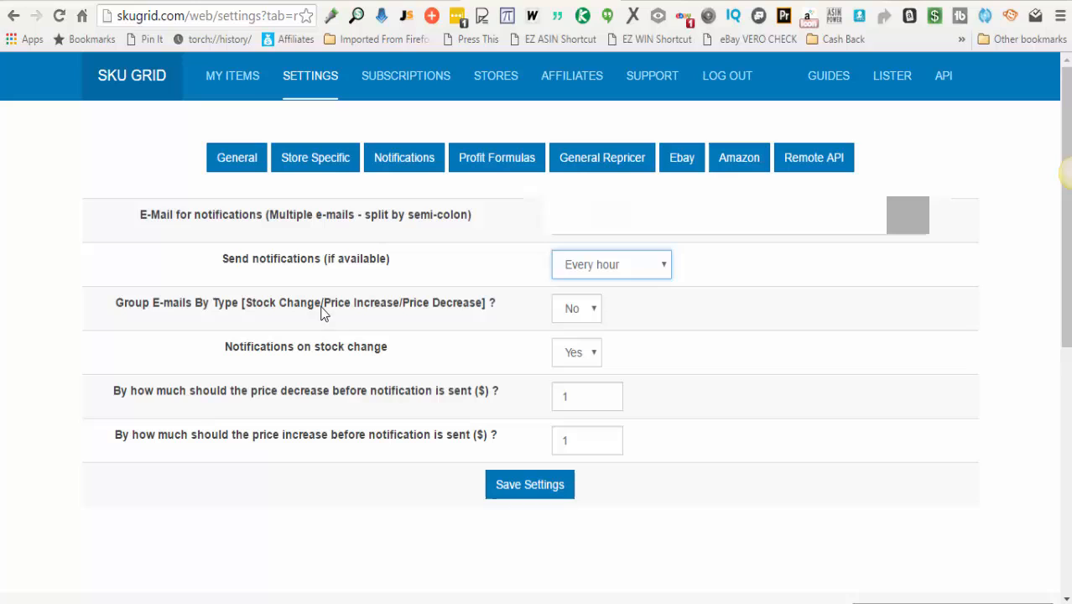
mouse_move(443, 319)
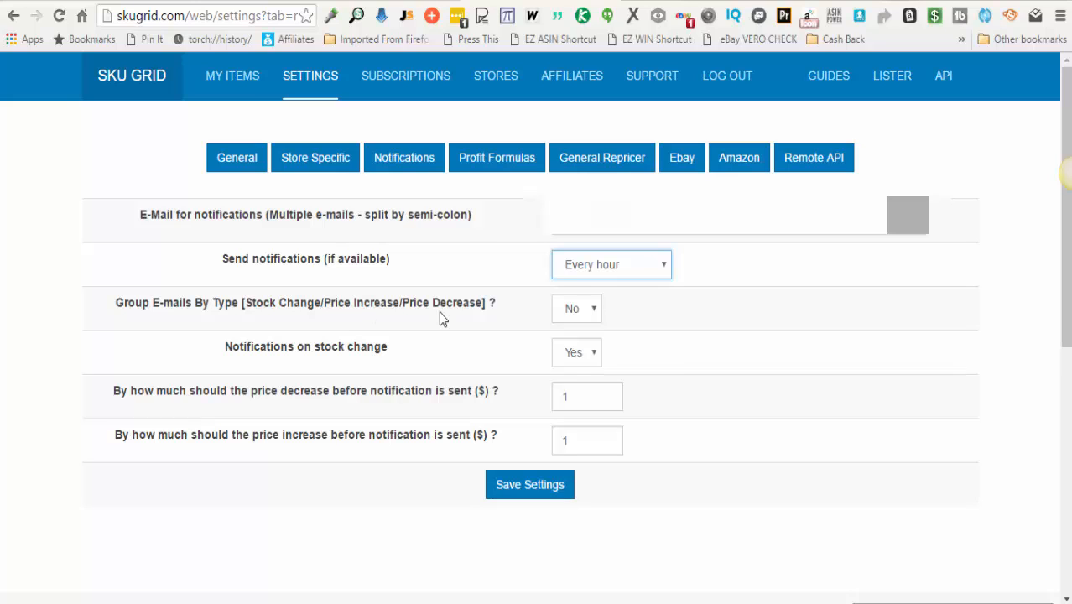
click(577, 309)
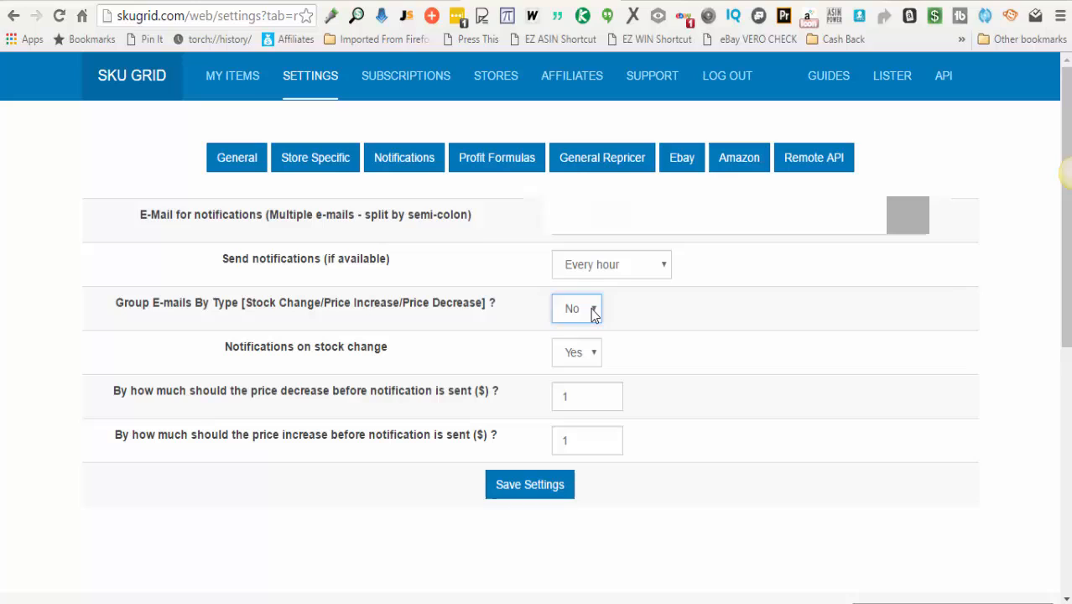
mouse_move(443, 390)
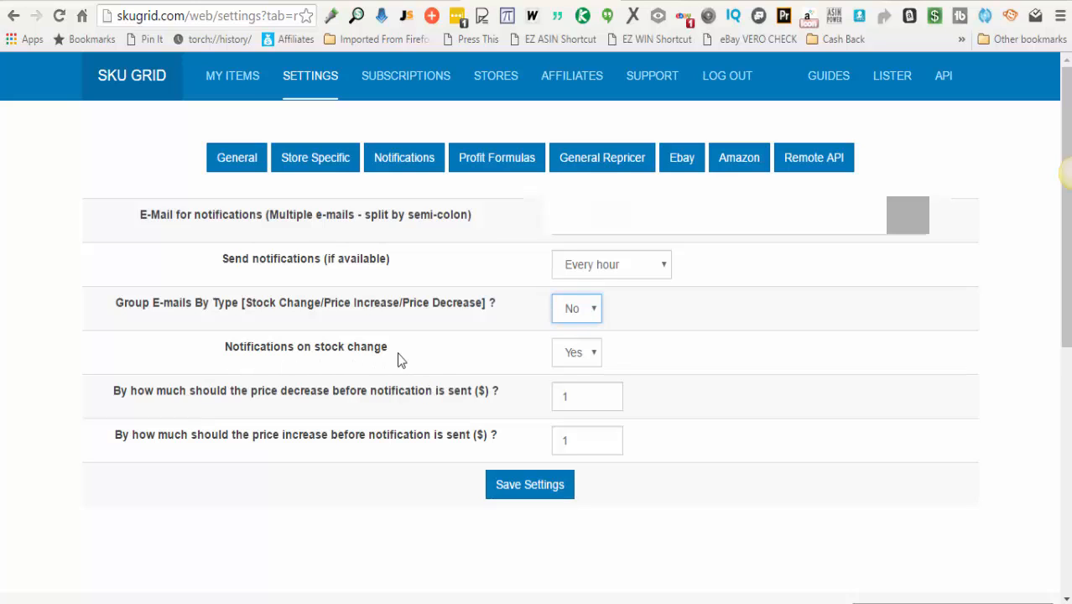
mouse_move(587, 360)
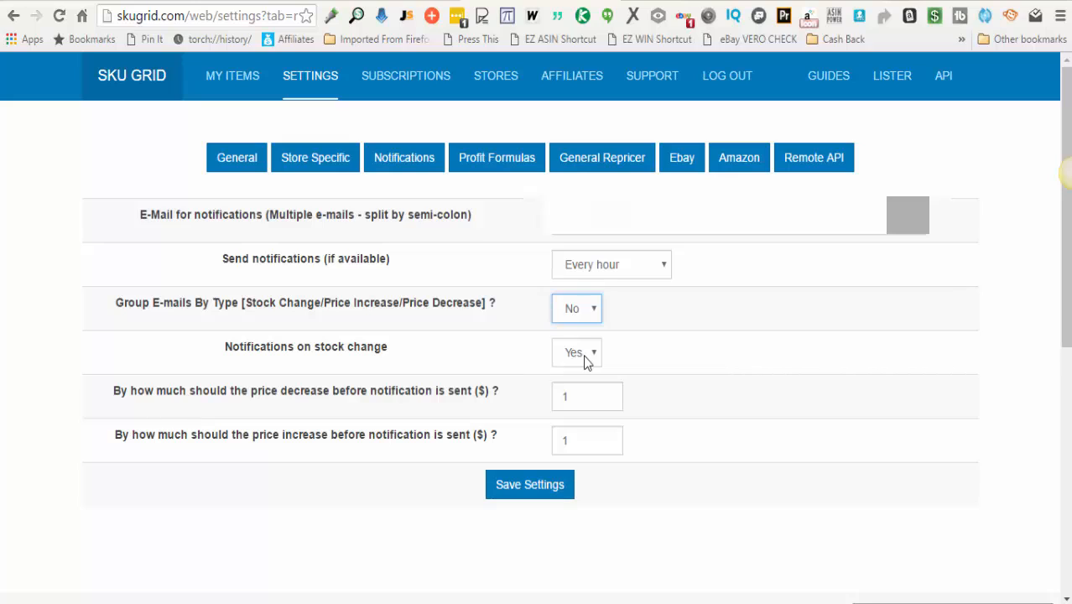
click(577, 353)
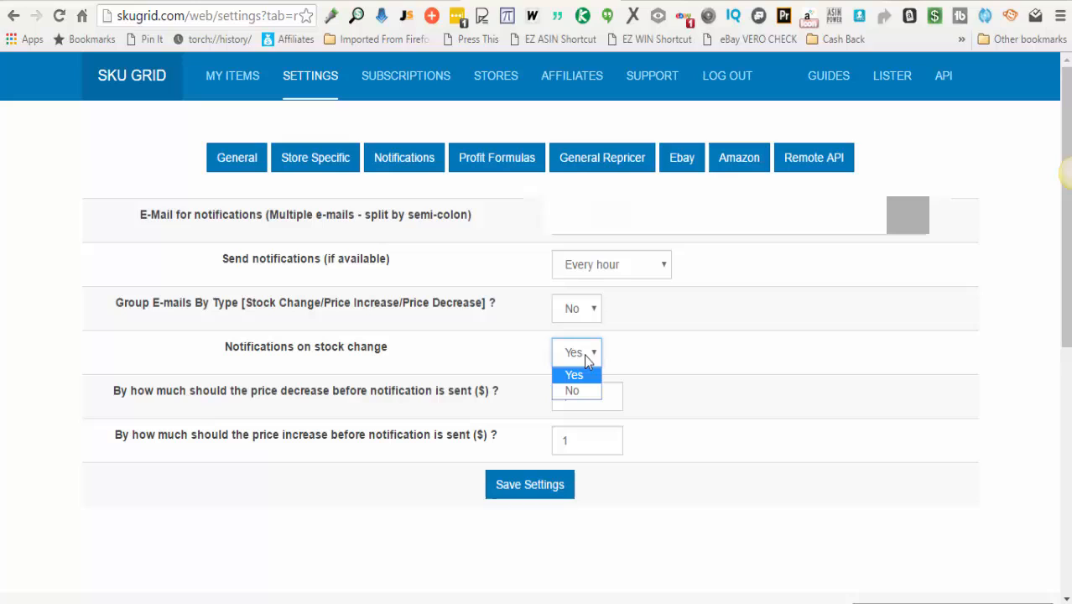
click(573, 376)
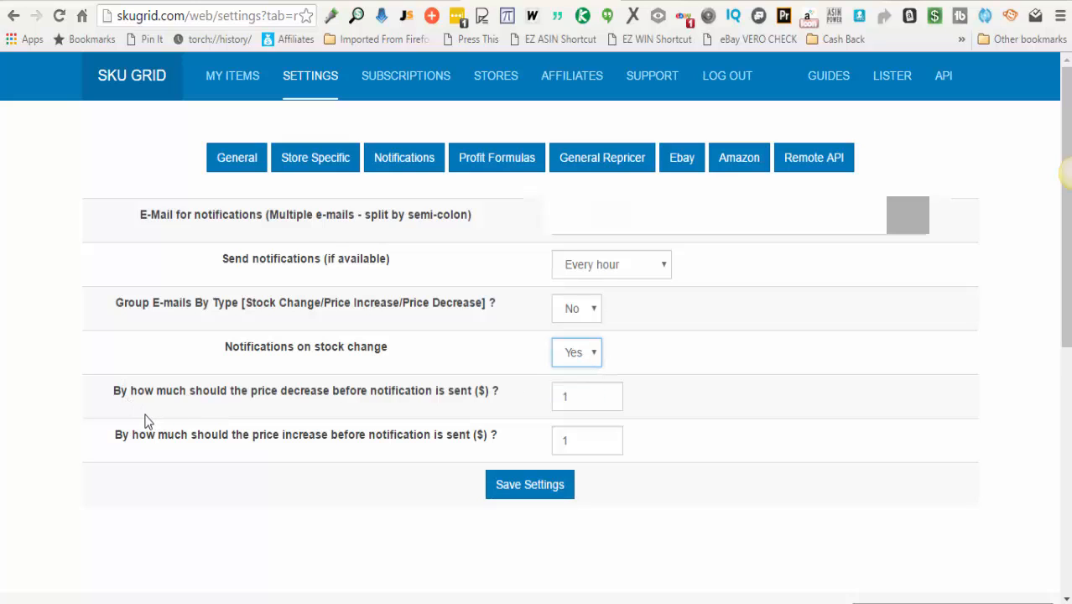
mouse_move(127, 402)
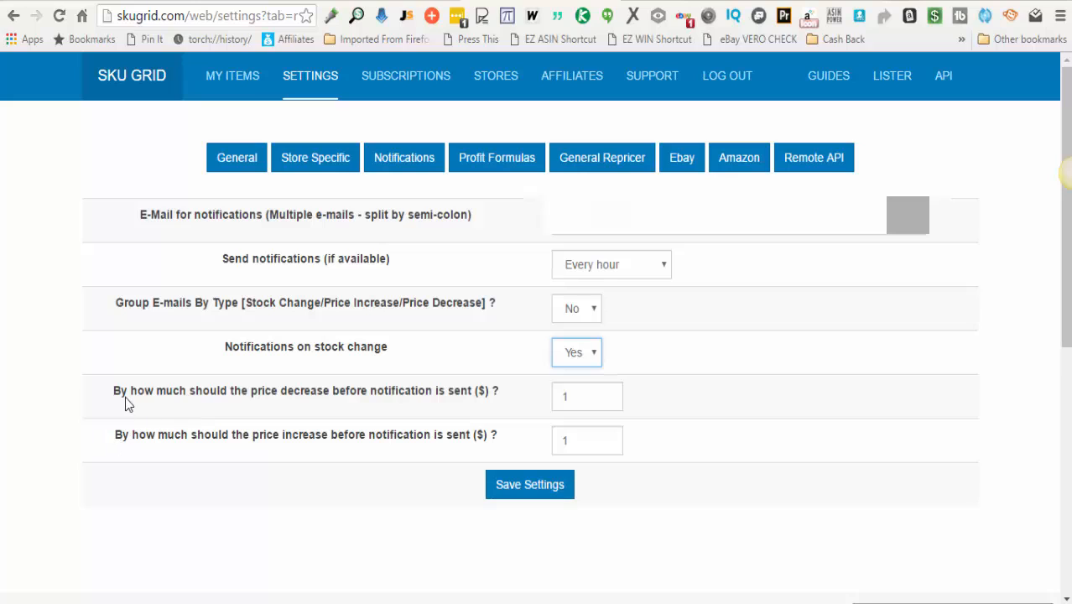
mouse_move(134, 401)
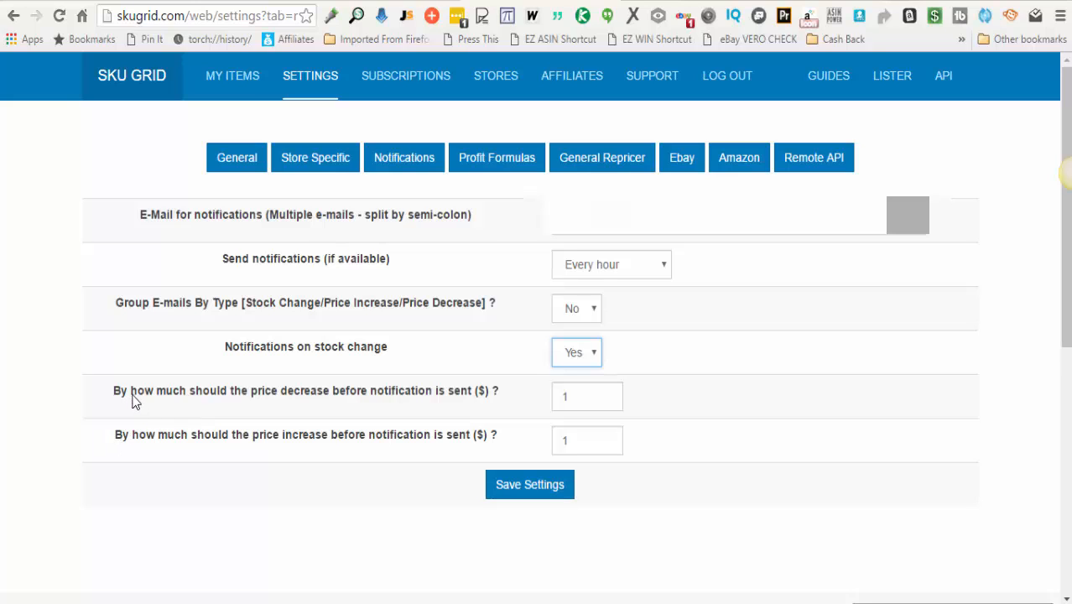
mouse_move(493, 416)
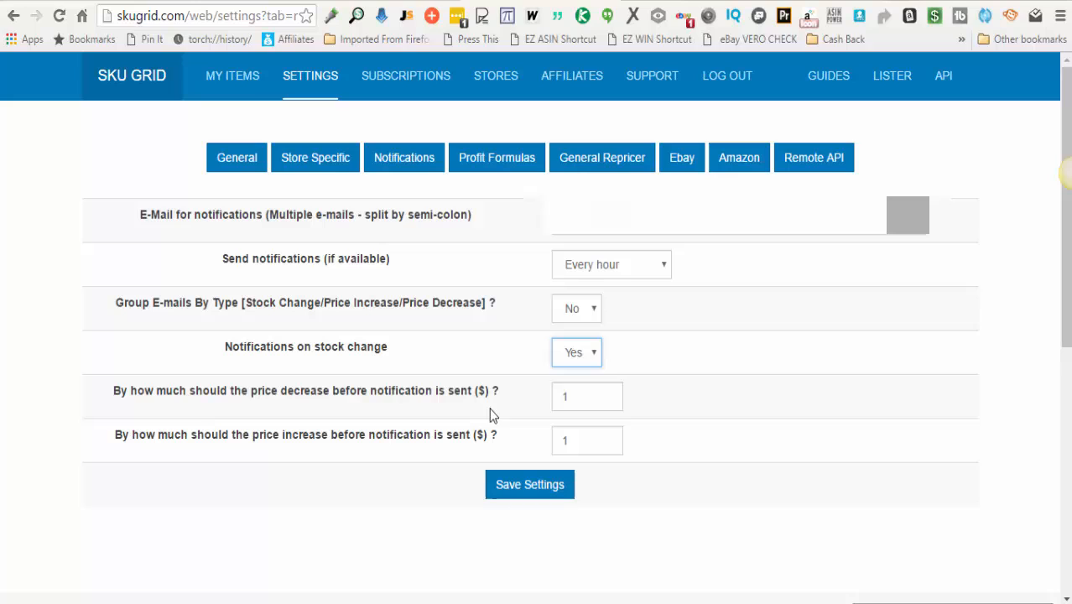
- Review the $1 price decrease and increase thresholds and save the notification settings
click(587, 396)
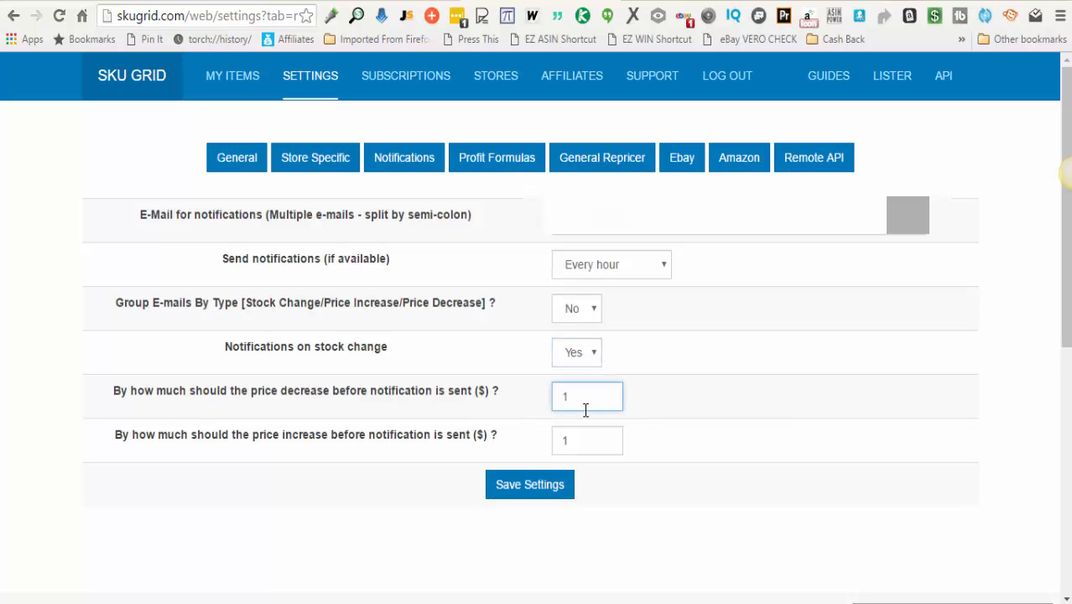
triple_click(587, 396)
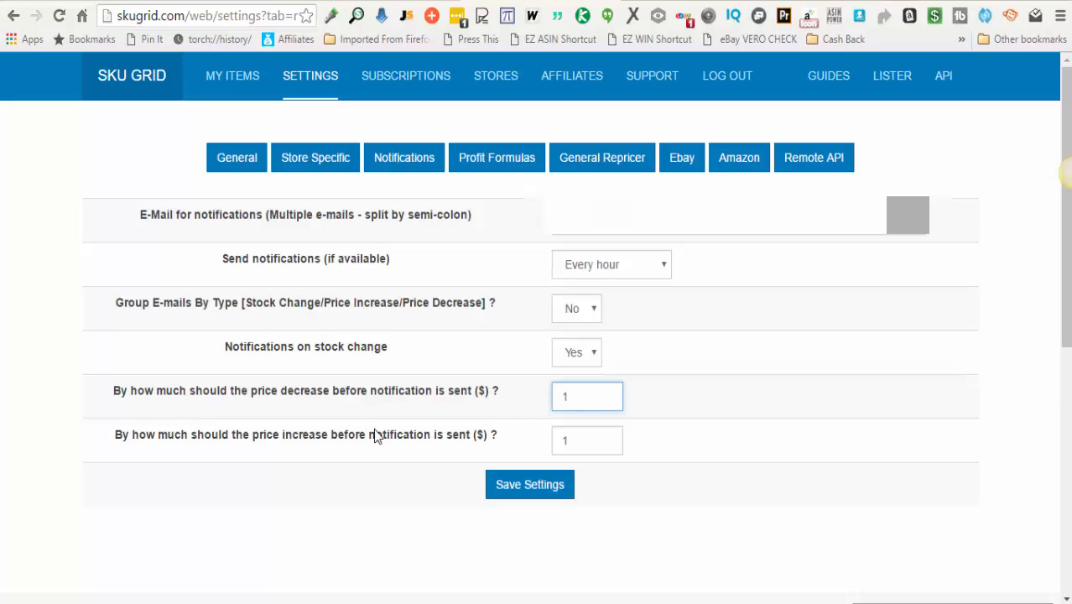
mouse_move(335, 443)
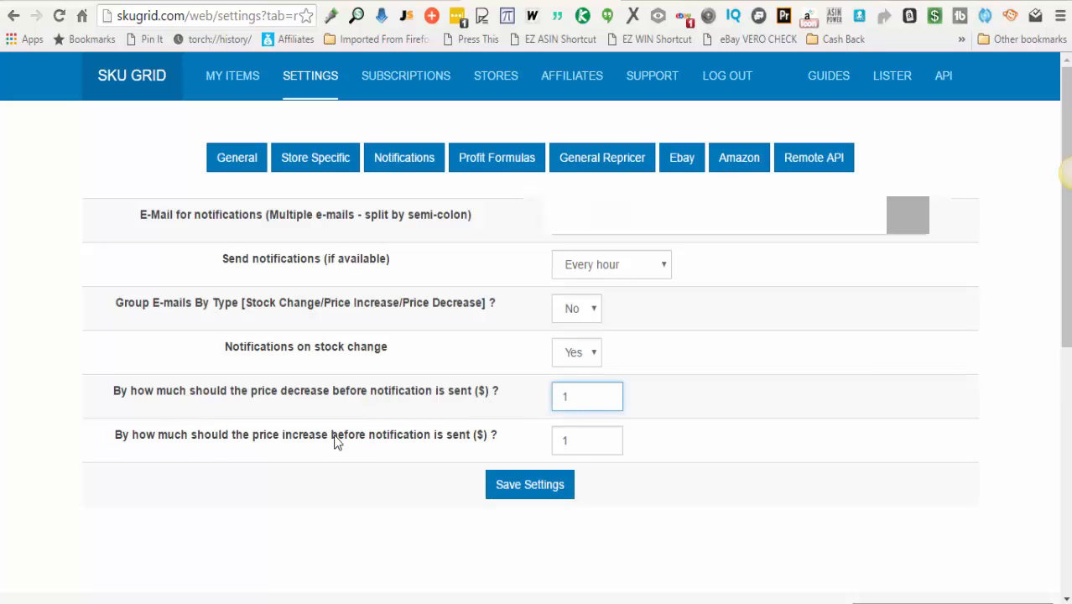
click(587, 439)
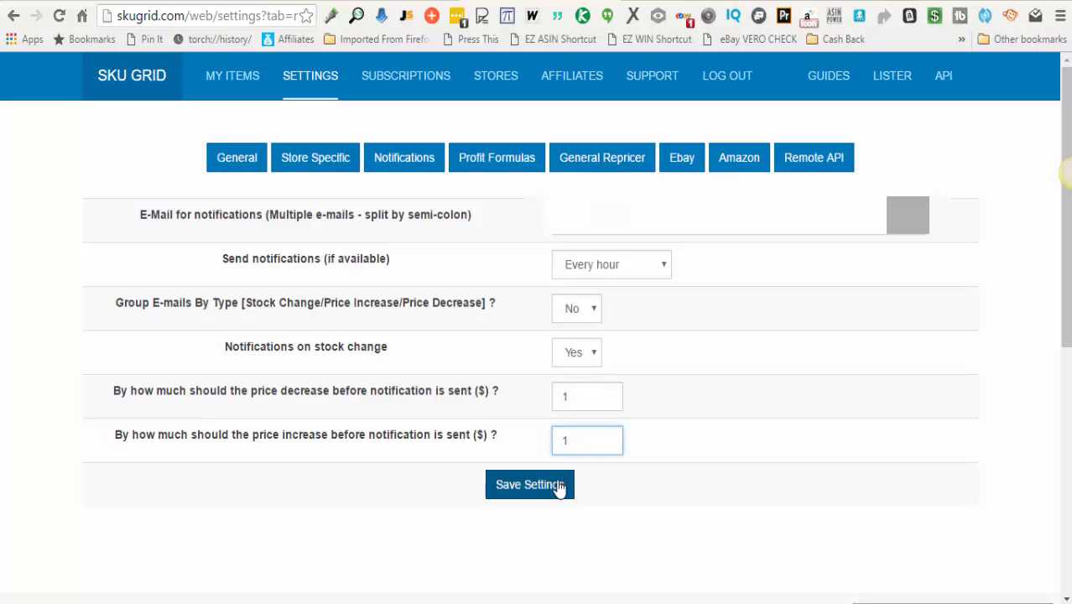
click(530, 483)
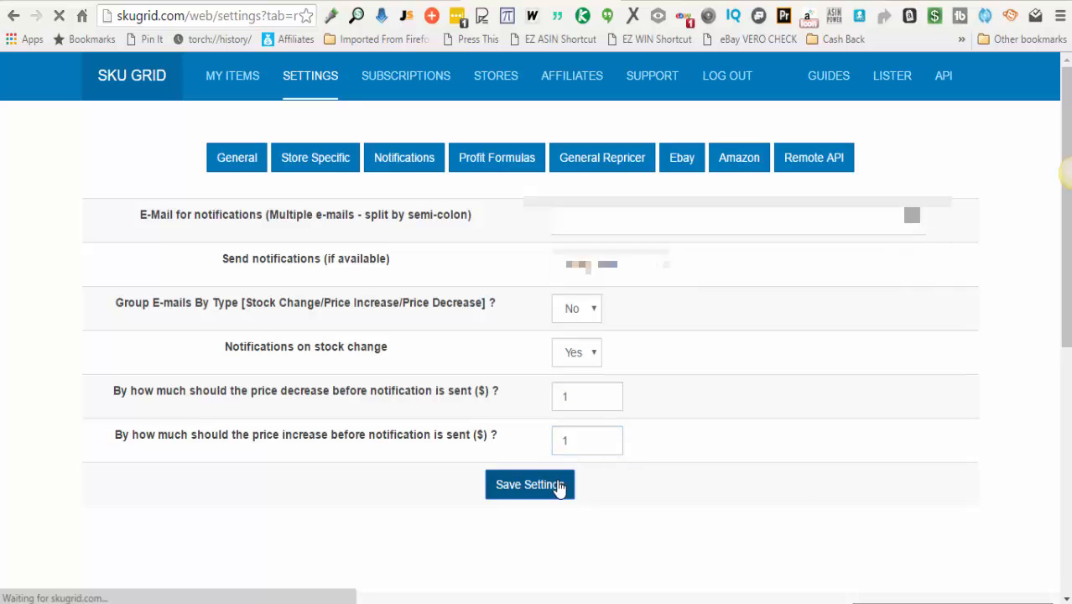
click(530, 484)
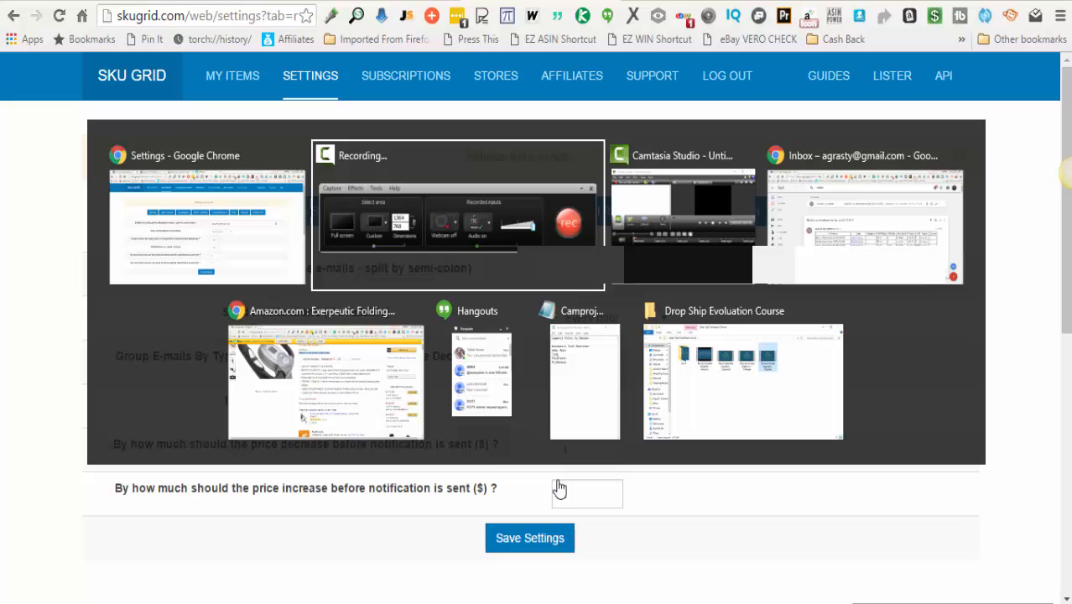
- Switch to the Google Inbox window to find the SkuGrid.com Notifier email
click(530, 537)
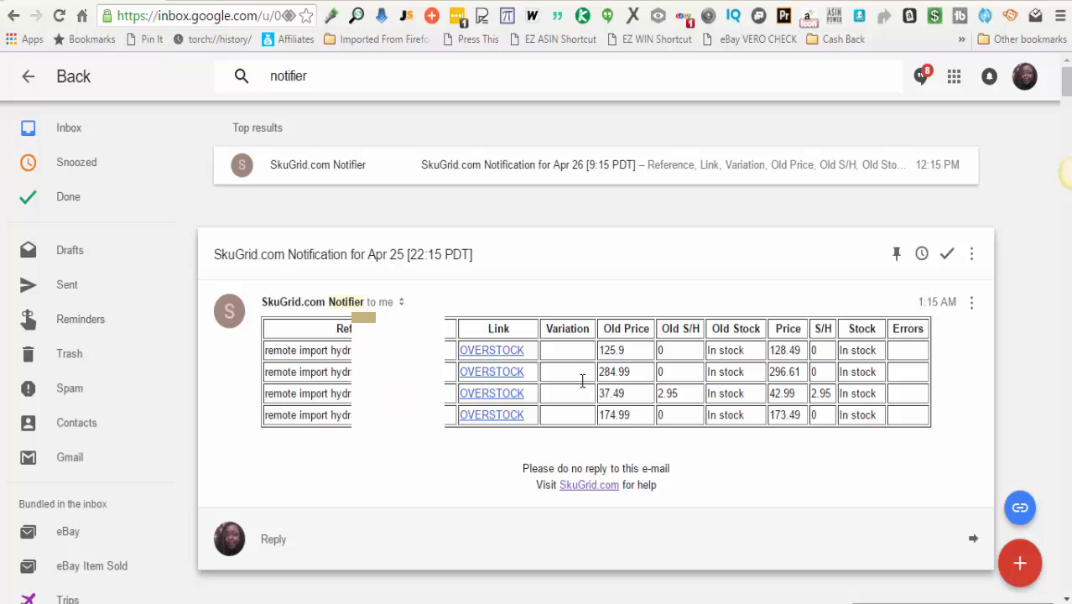
mouse_move(530, 443)
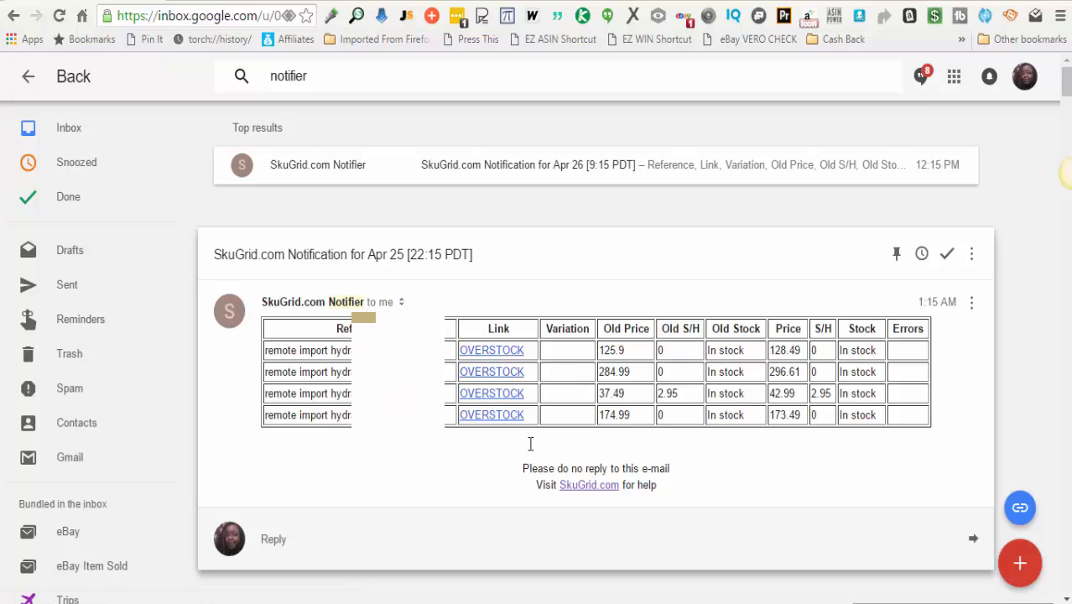
mouse_move(275, 375)
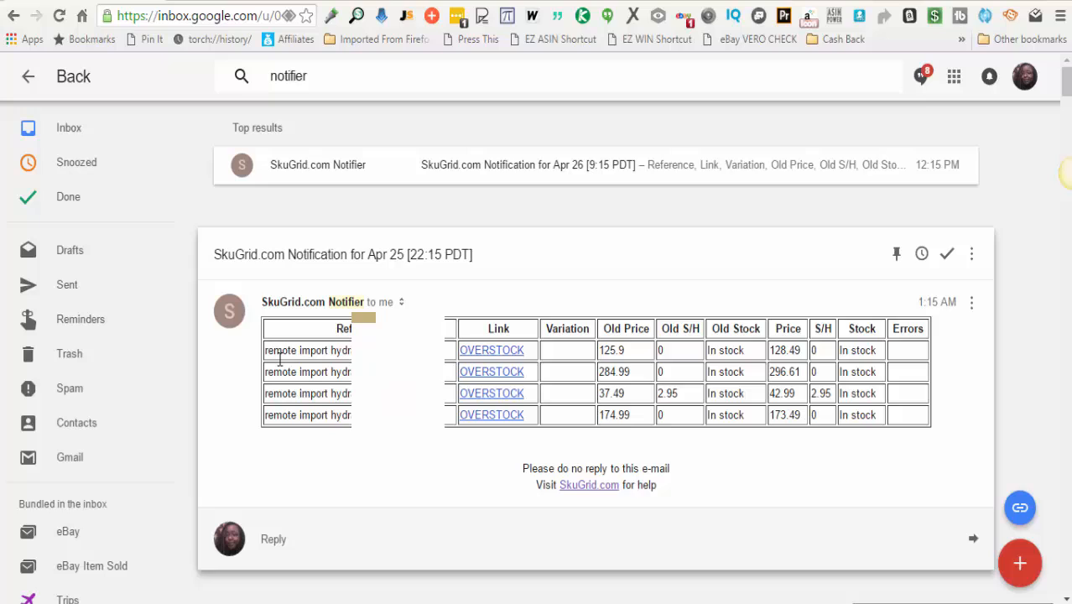
mouse_move(282, 361)
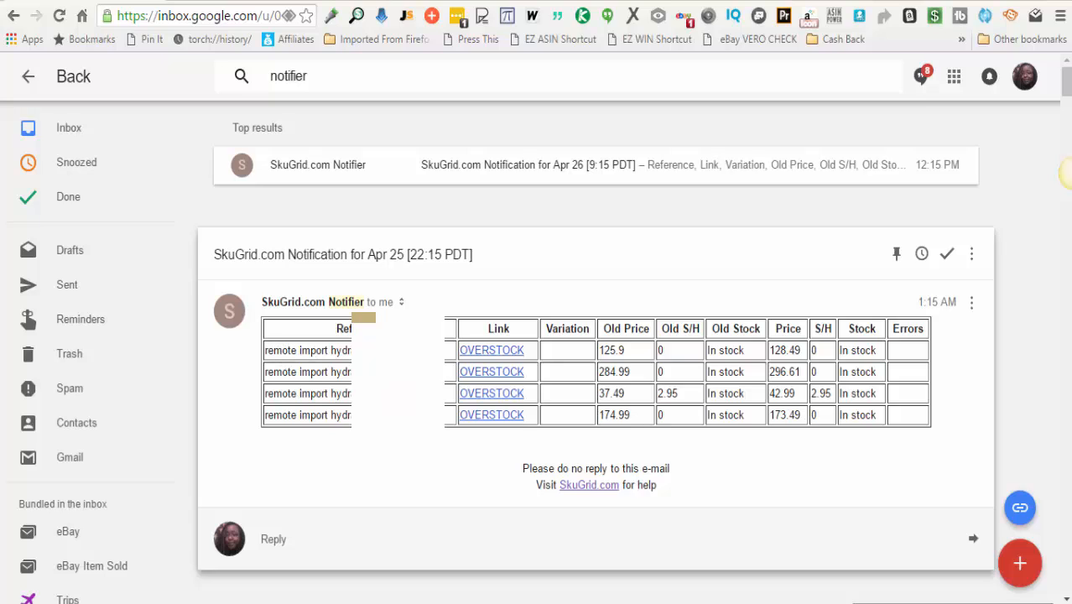
mouse_move(268, 362)
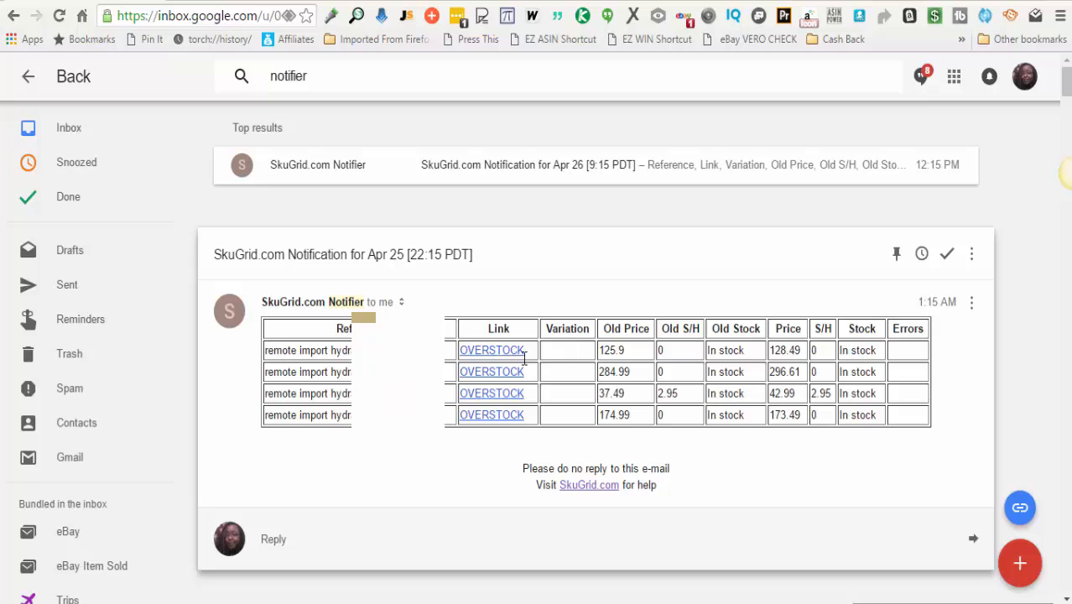
mouse_move(619, 351)
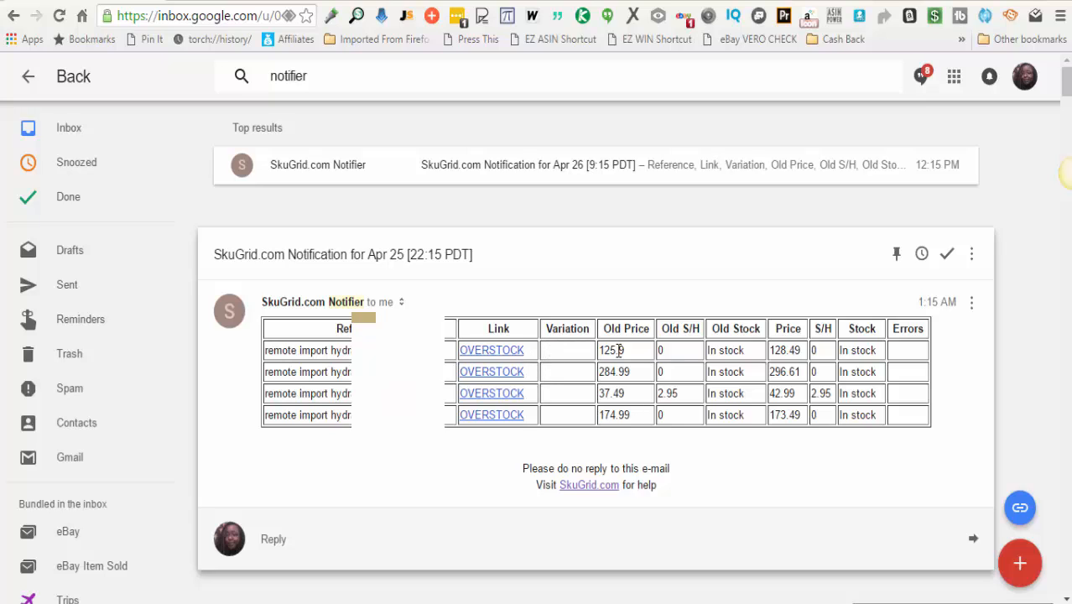
mouse_move(617, 351)
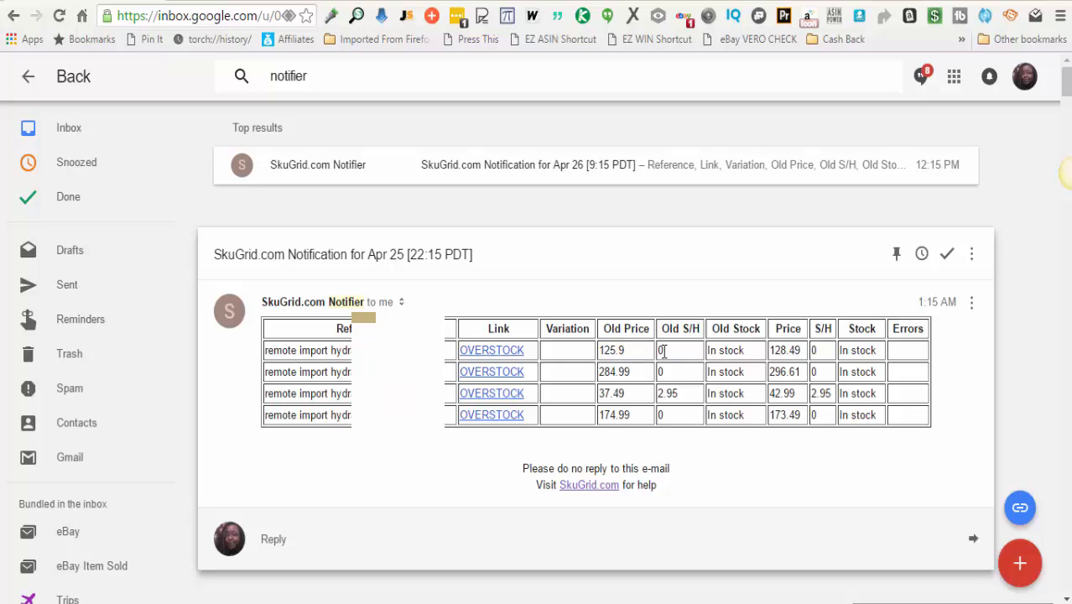
mouse_move(725, 351)
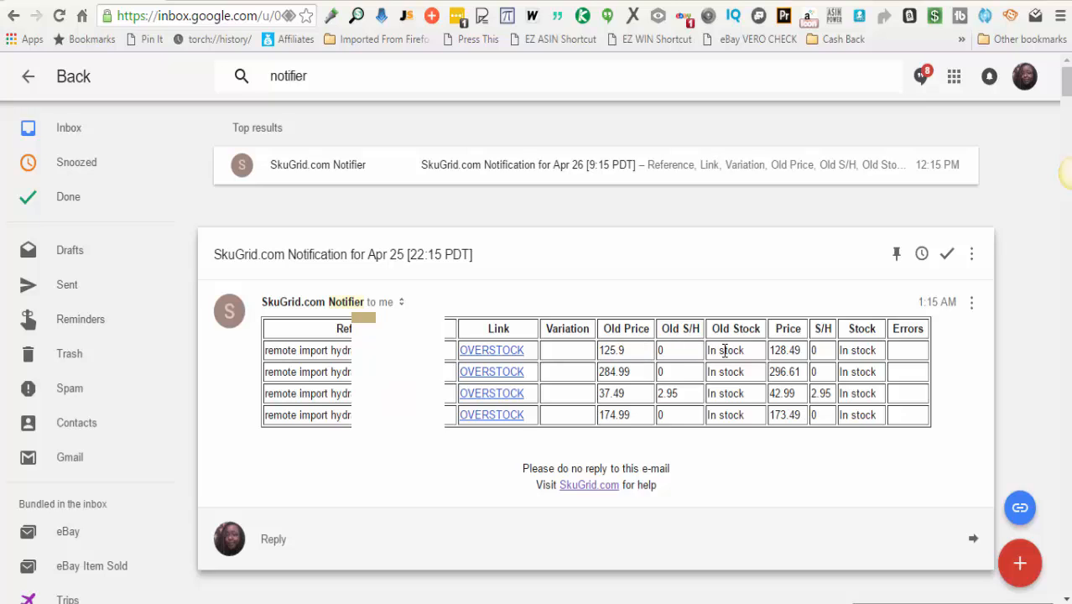
double_click(724, 350)
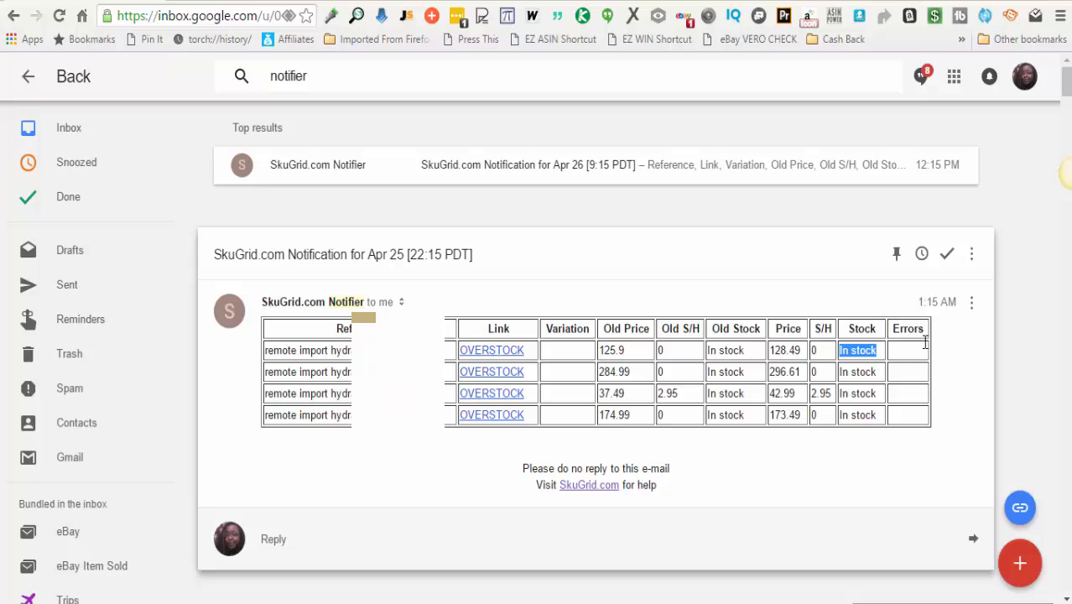
mouse_move(926, 414)
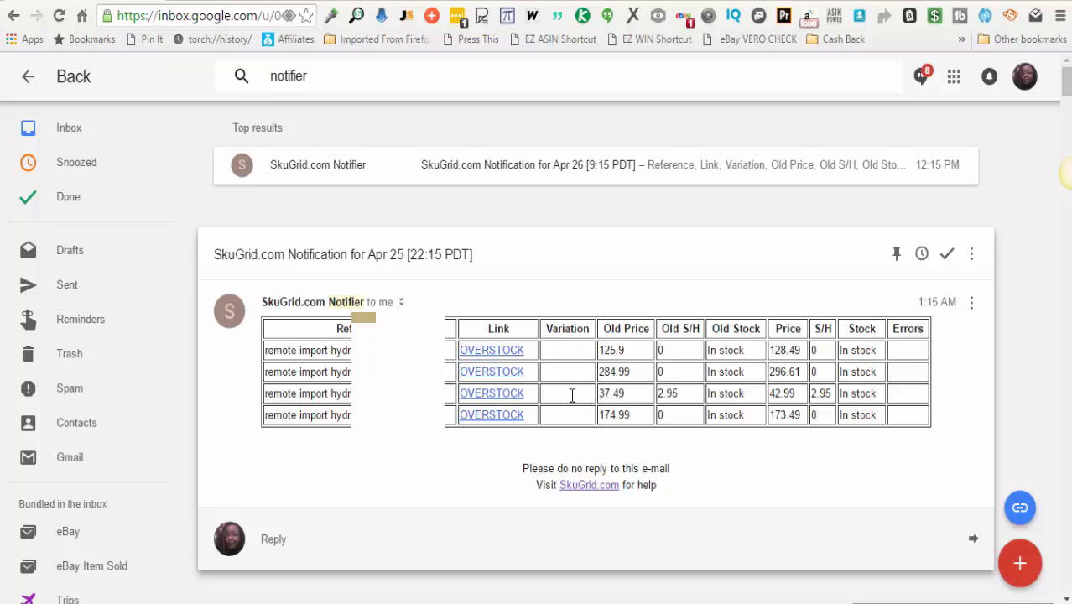
mouse_move(573, 351)
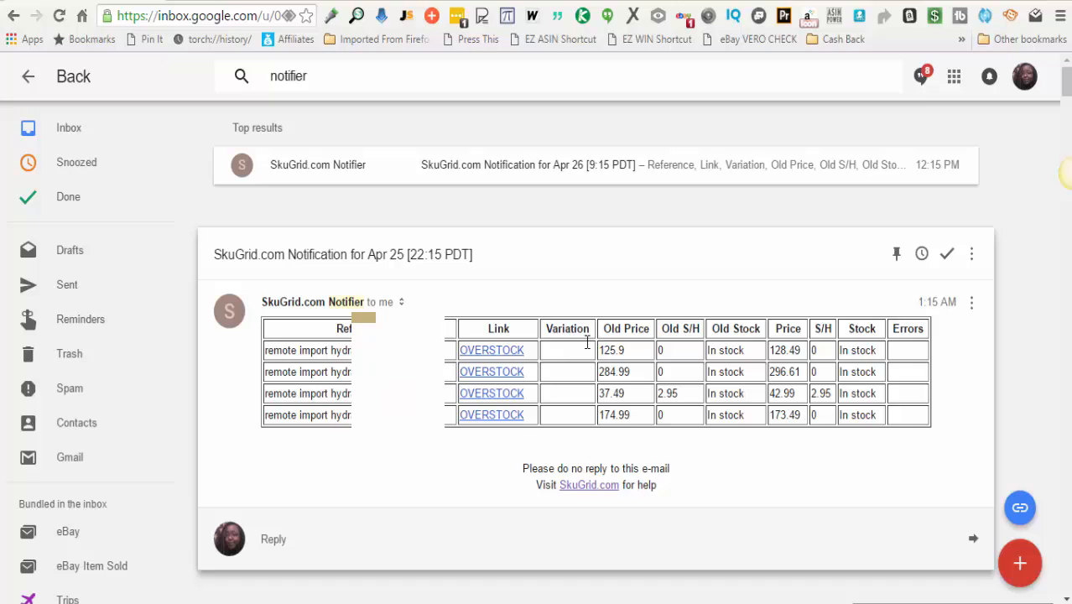
mouse_move(606, 350)
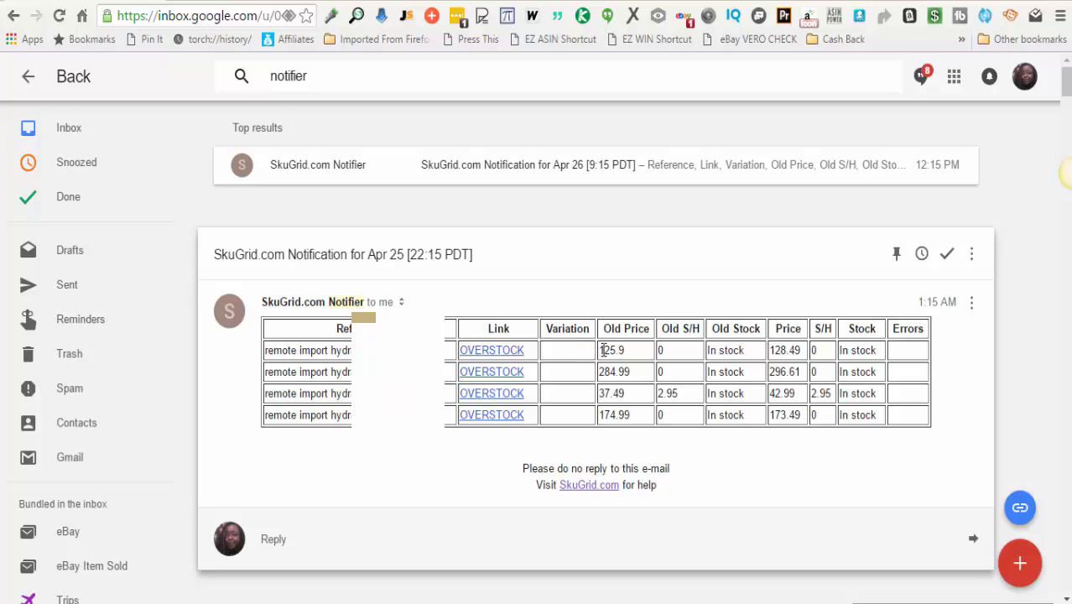
double_click(612, 351)
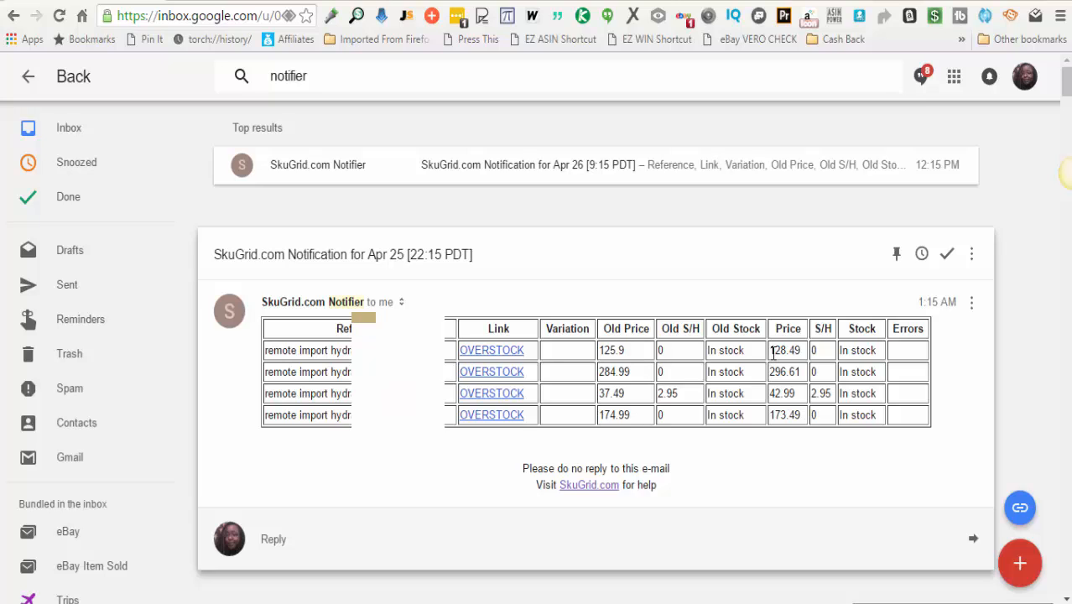
double_click(785, 351)
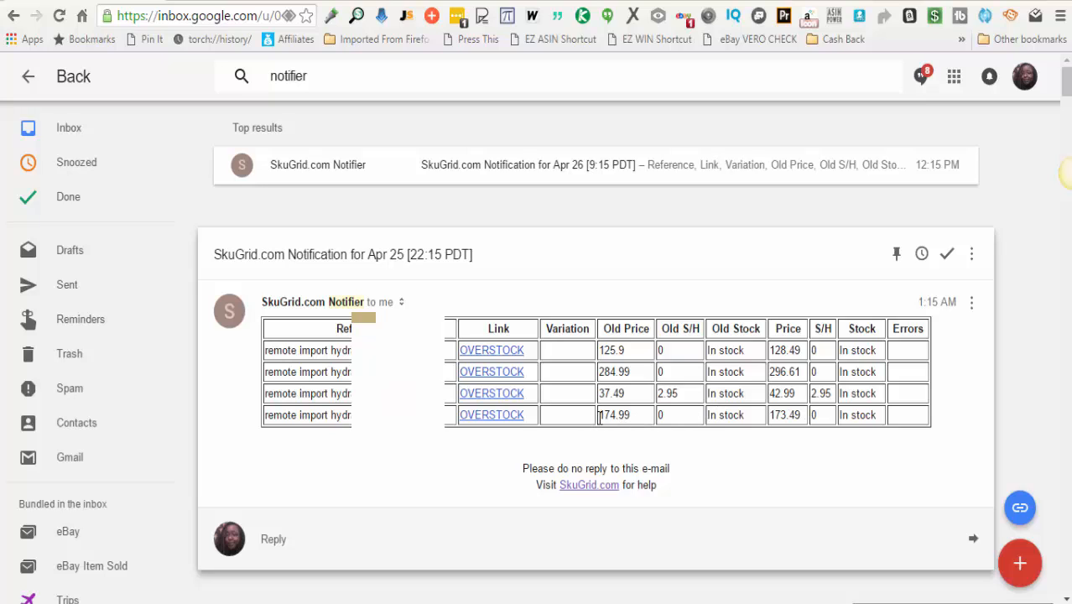
double_click(614, 415)
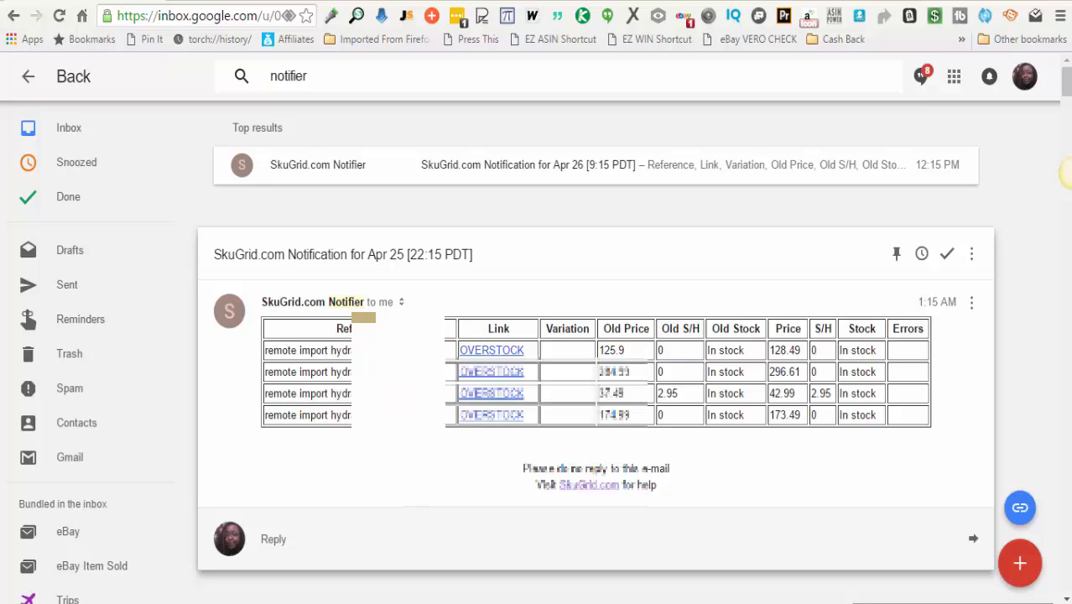
right_click(492, 370)
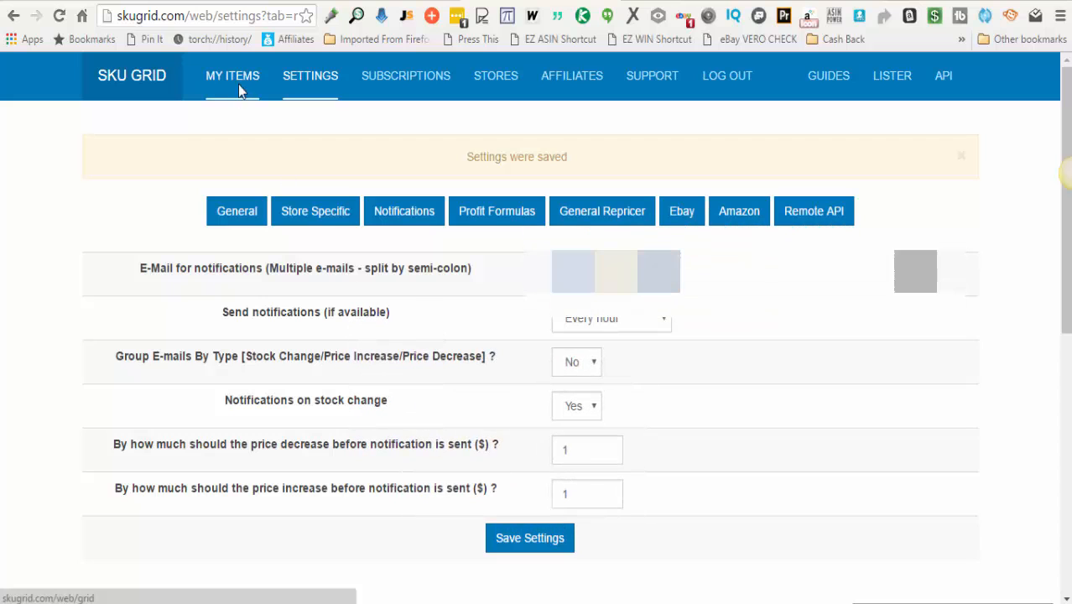
- Force-reprice an item from the My Items grid and confirm it
click(232, 75)
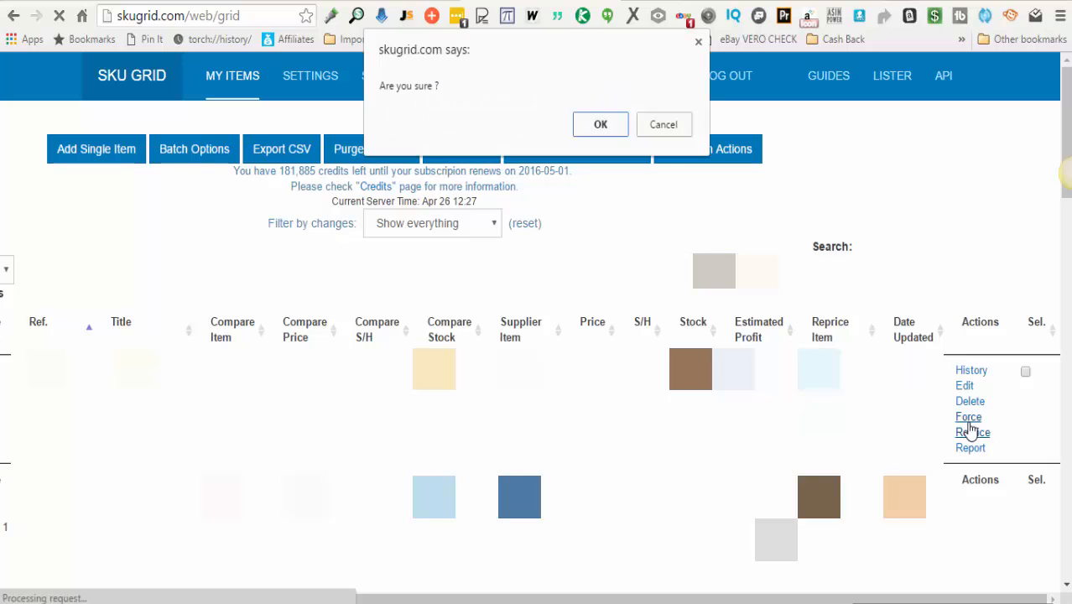
click(601, 124)
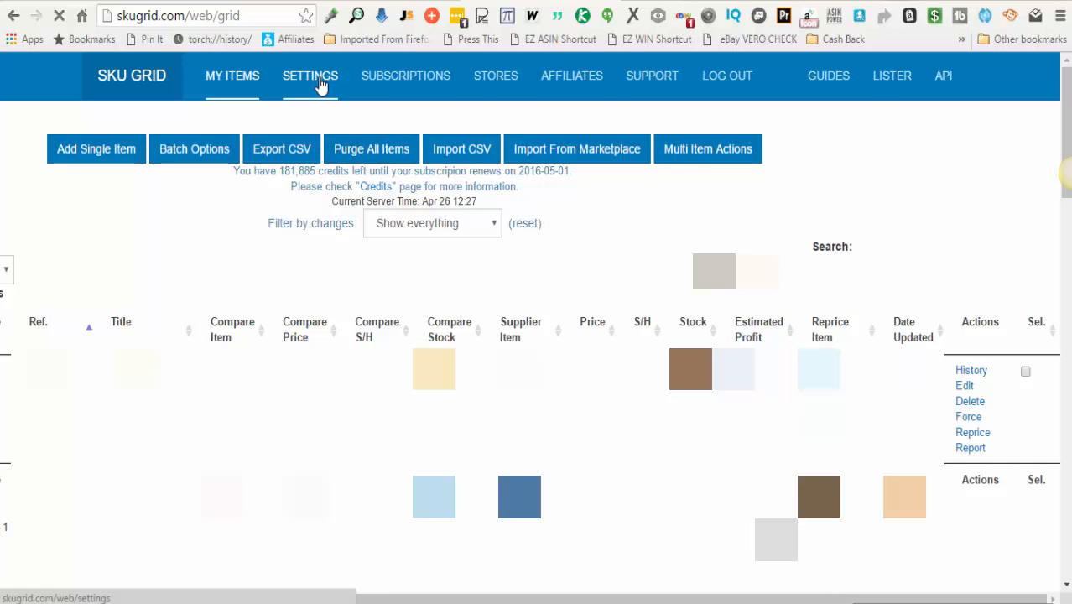
- Return to the Settings page's Notifications section
click(308, 75)
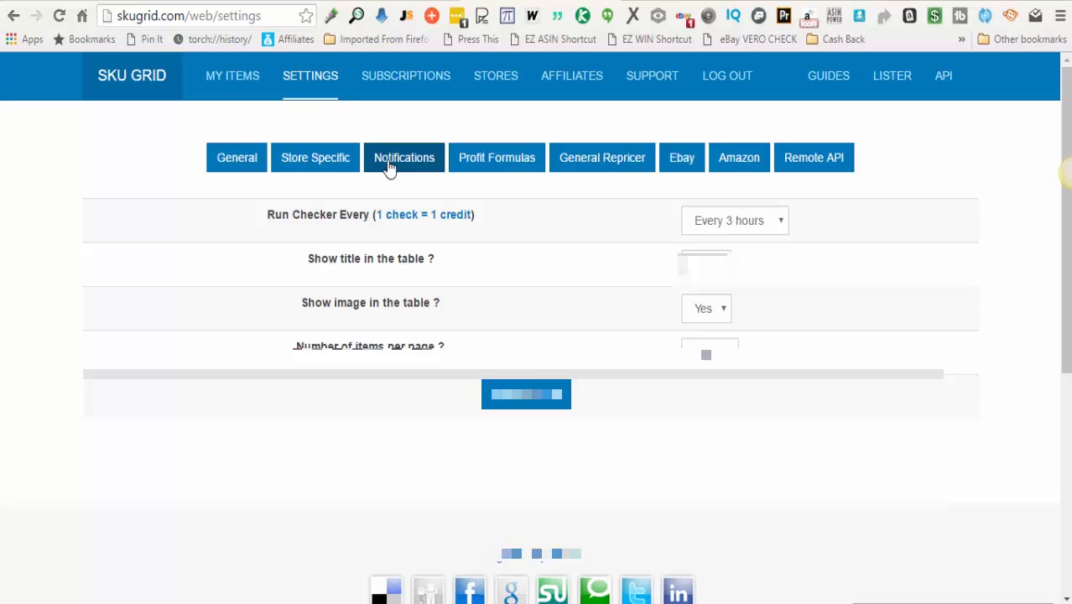
click(403, 158)
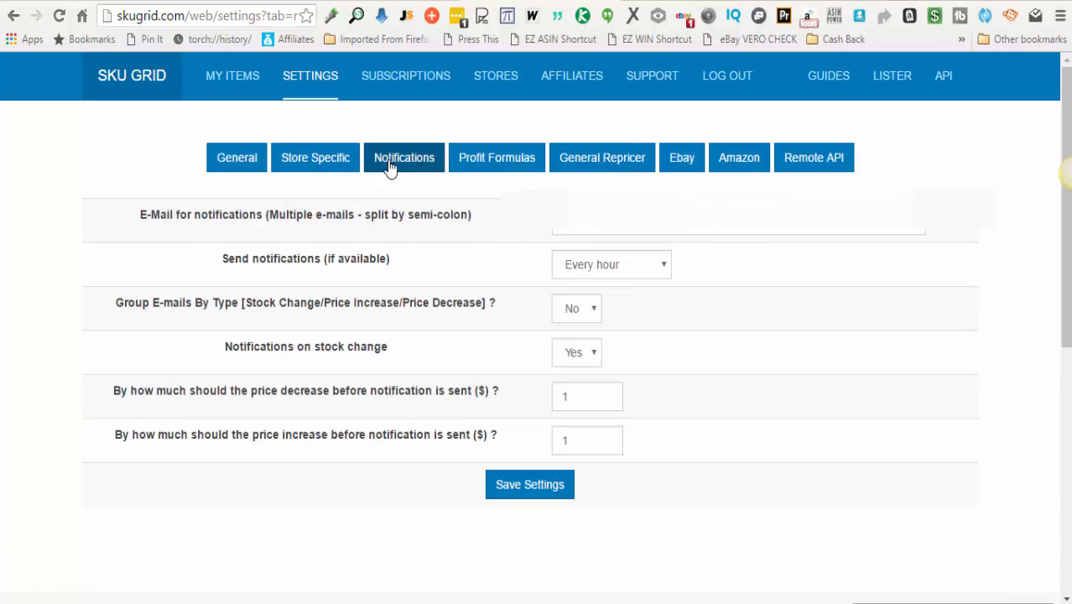